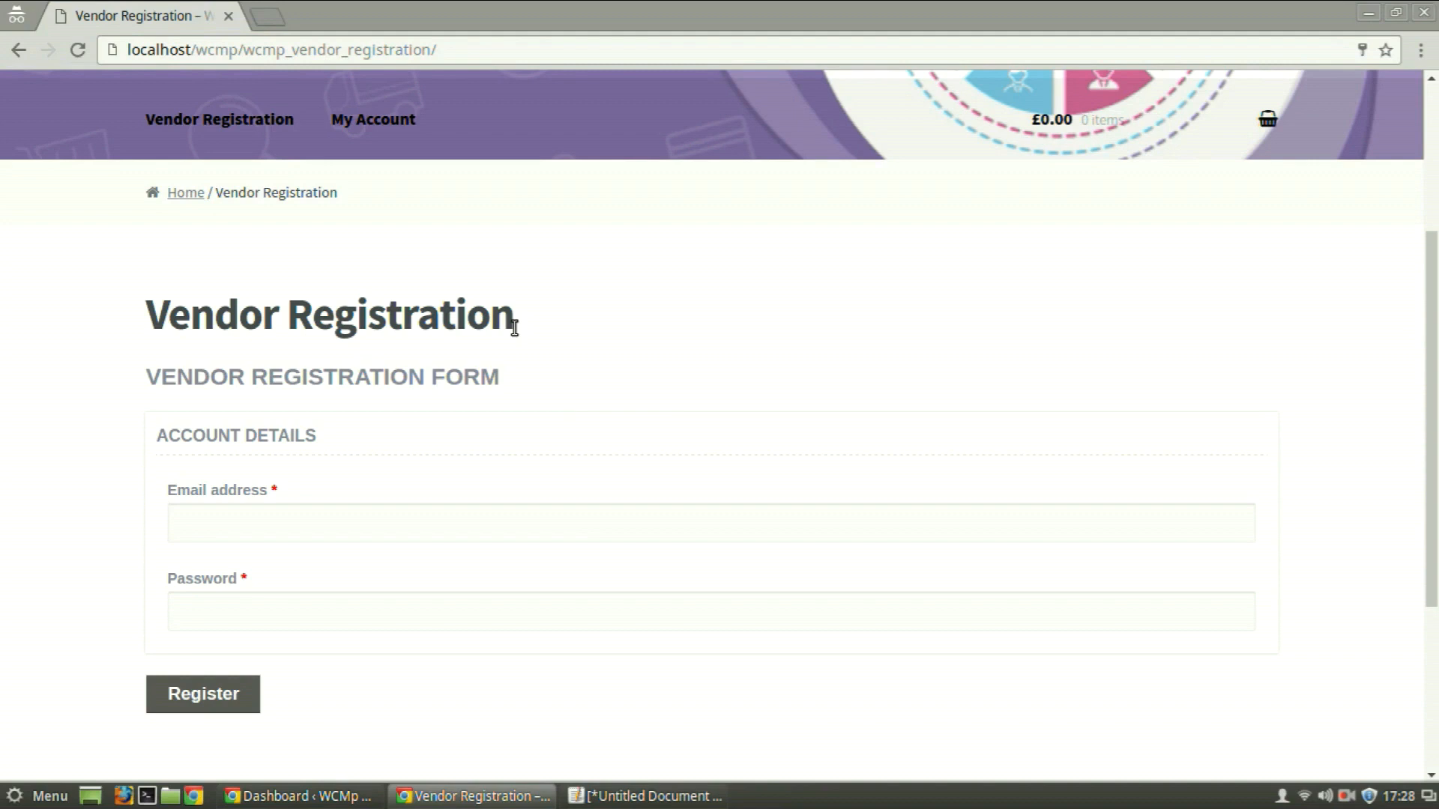
mouse_move(690, 502)
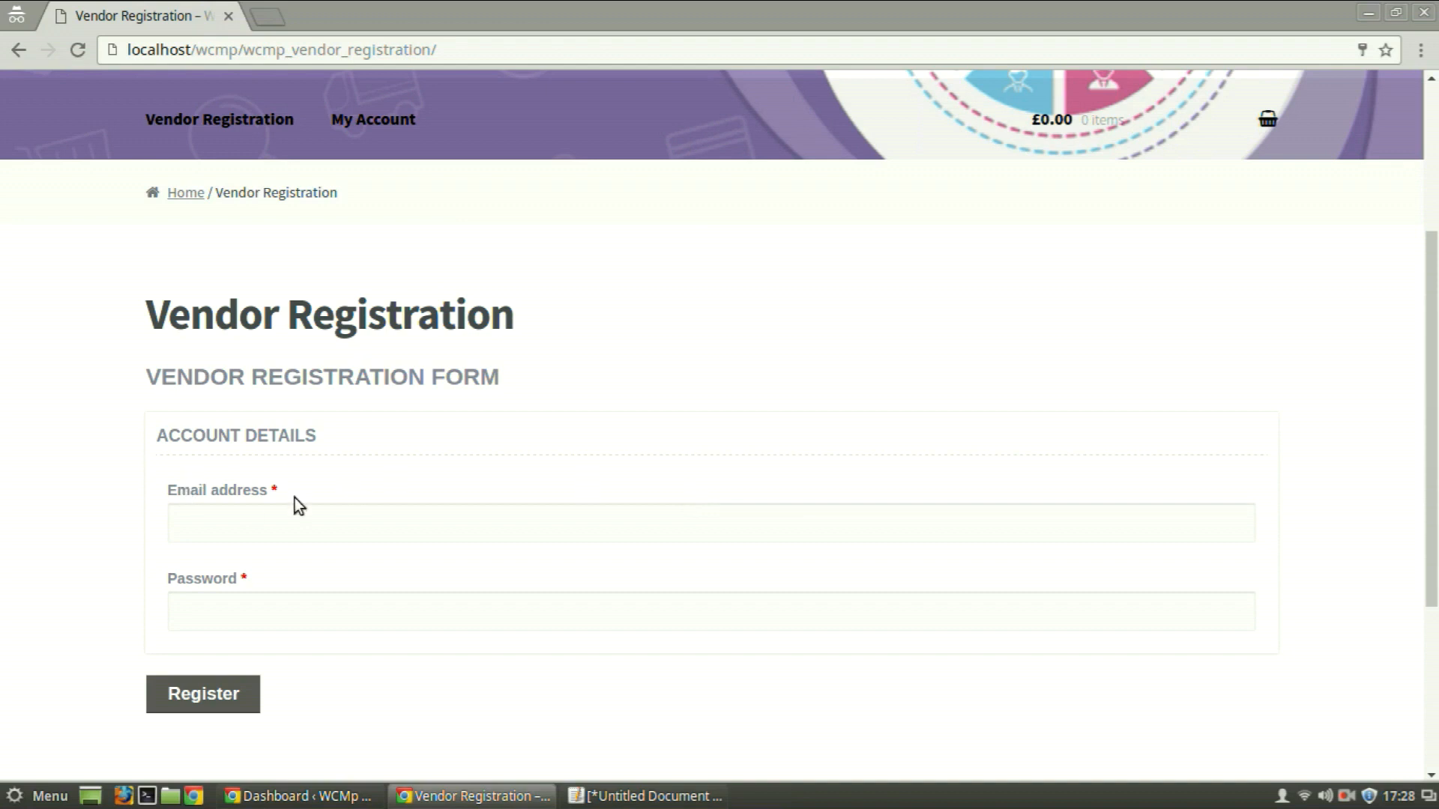
mouse_move(136, 349)
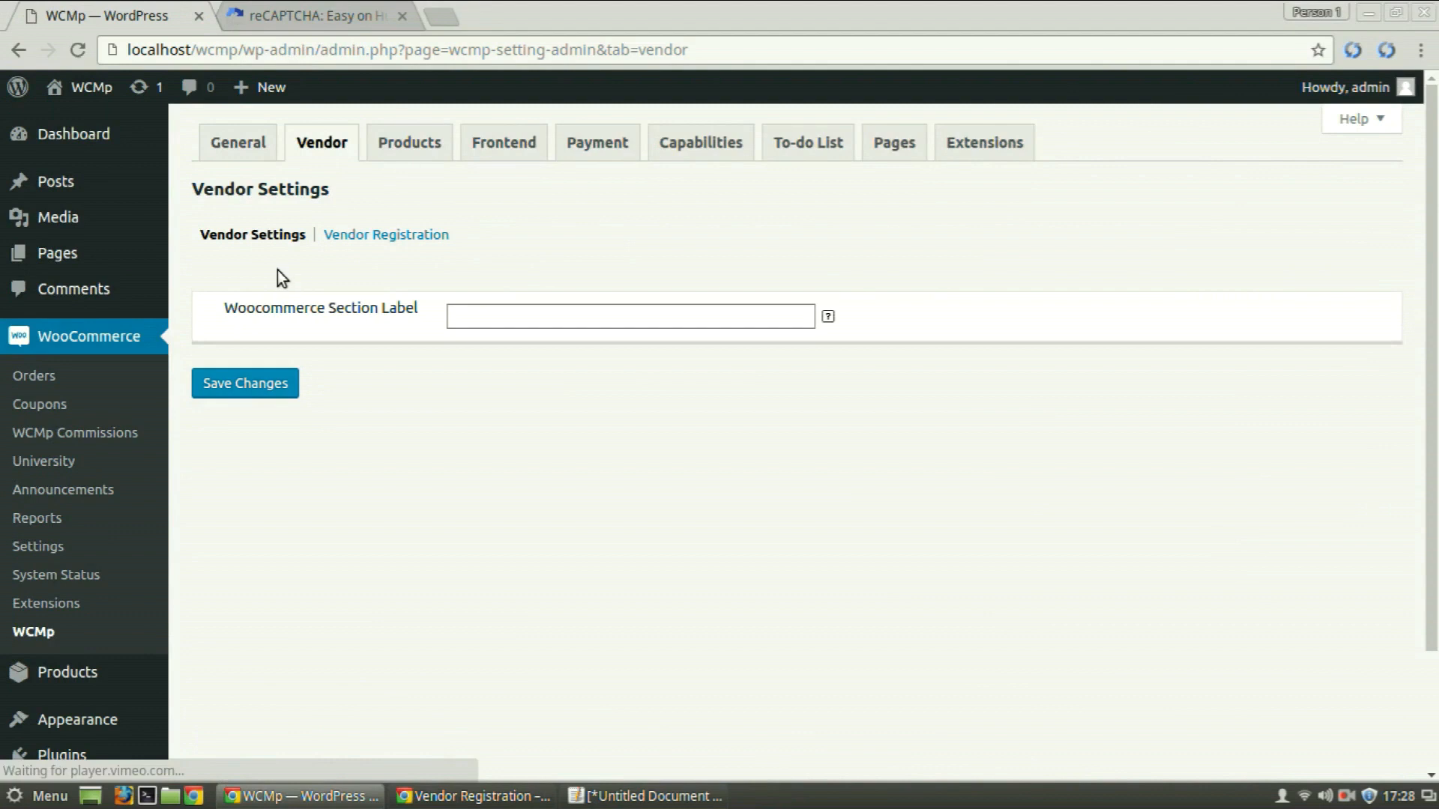
mouse_move(482, 285)
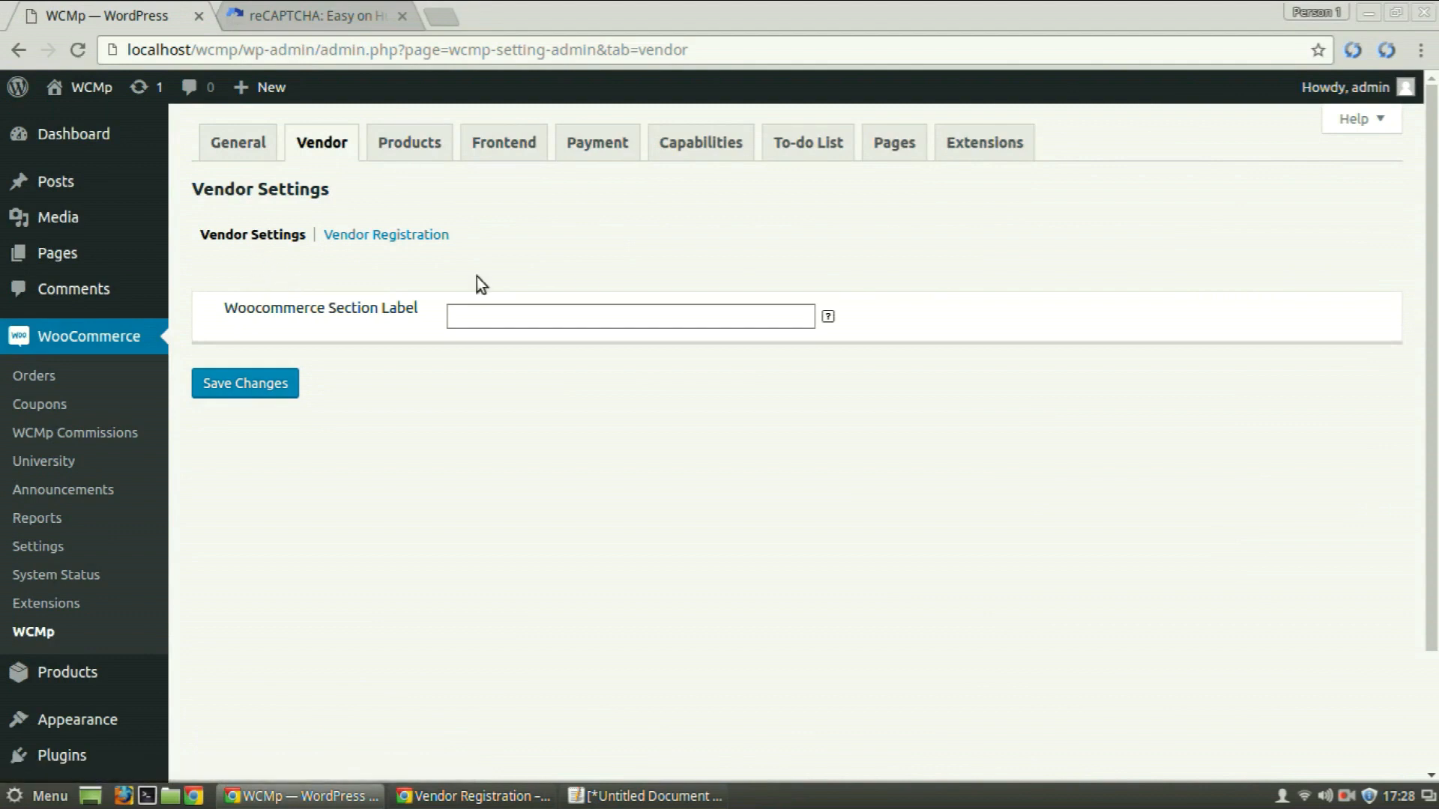
mouse_move(642, 365)
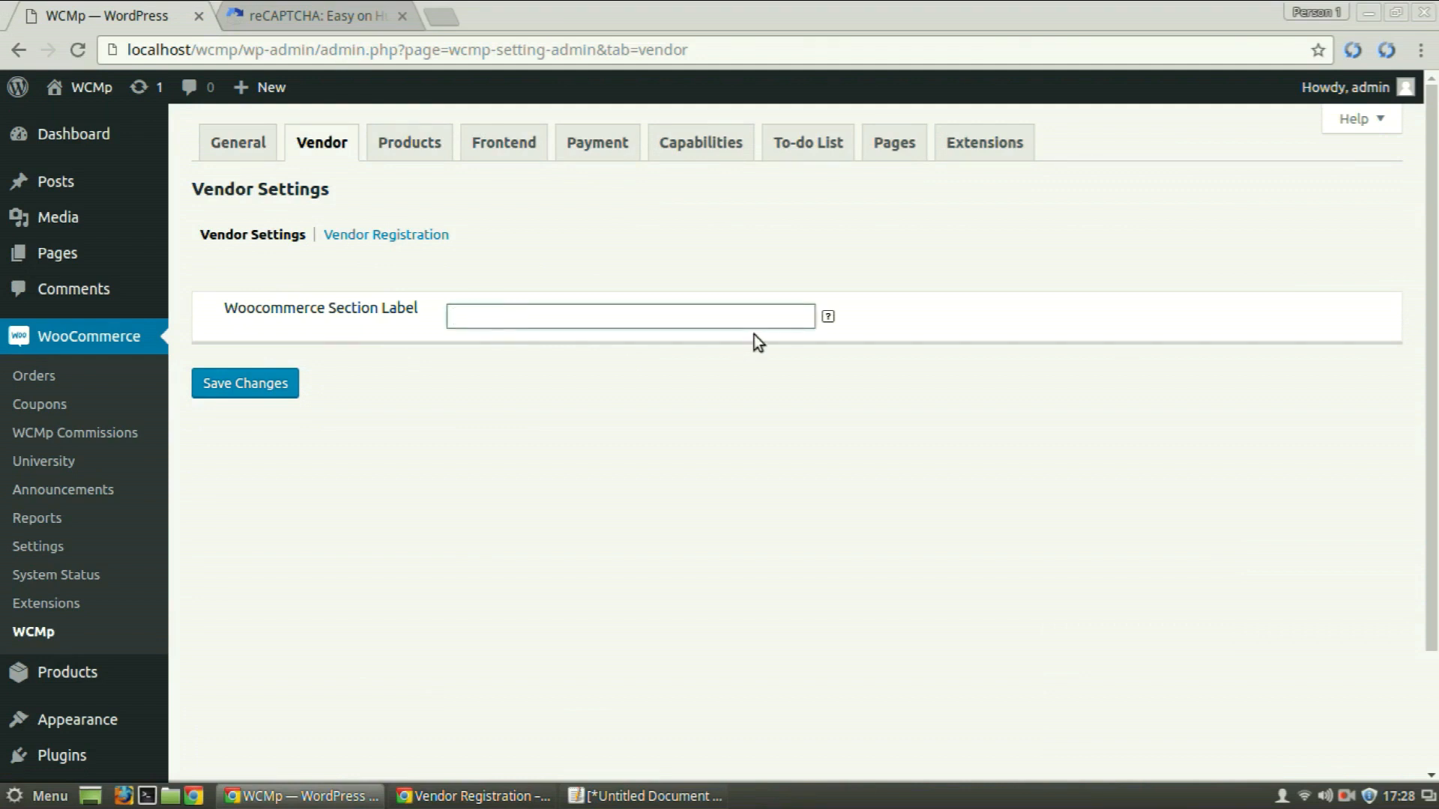
- Set the vendor WooCommerce section label to 'Registration Form' and save the vendor settings
text(Regis)
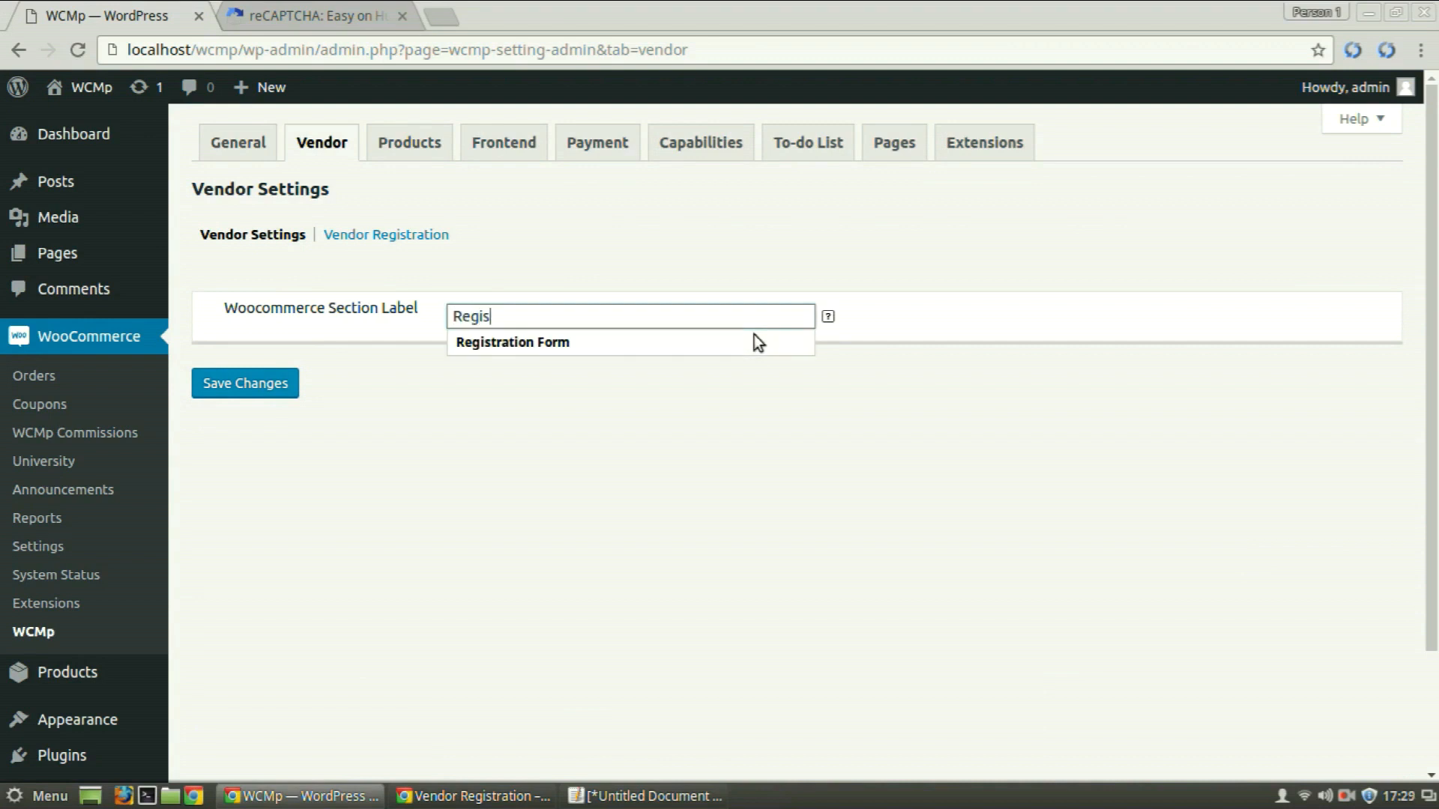
text(tration)
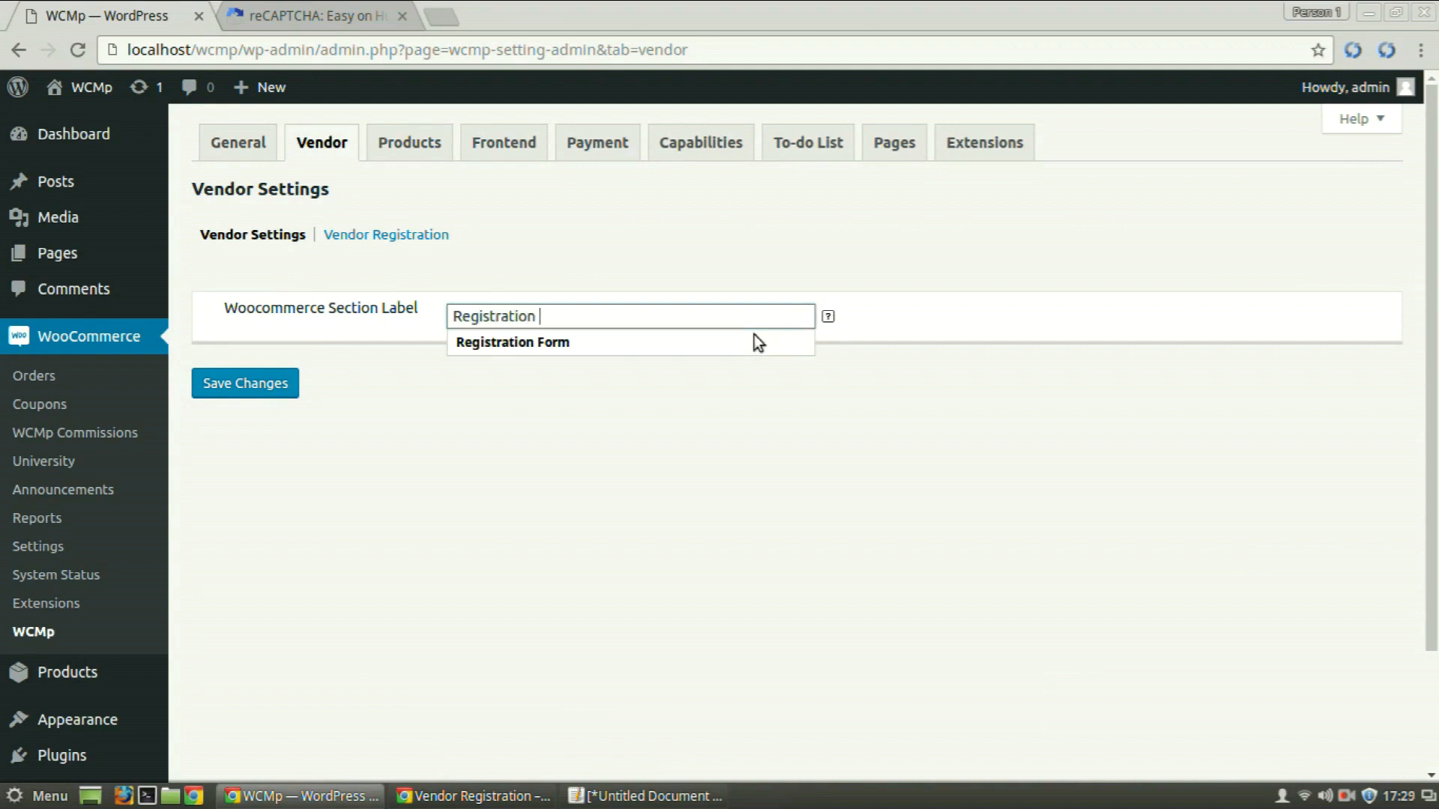
click(511, 342)
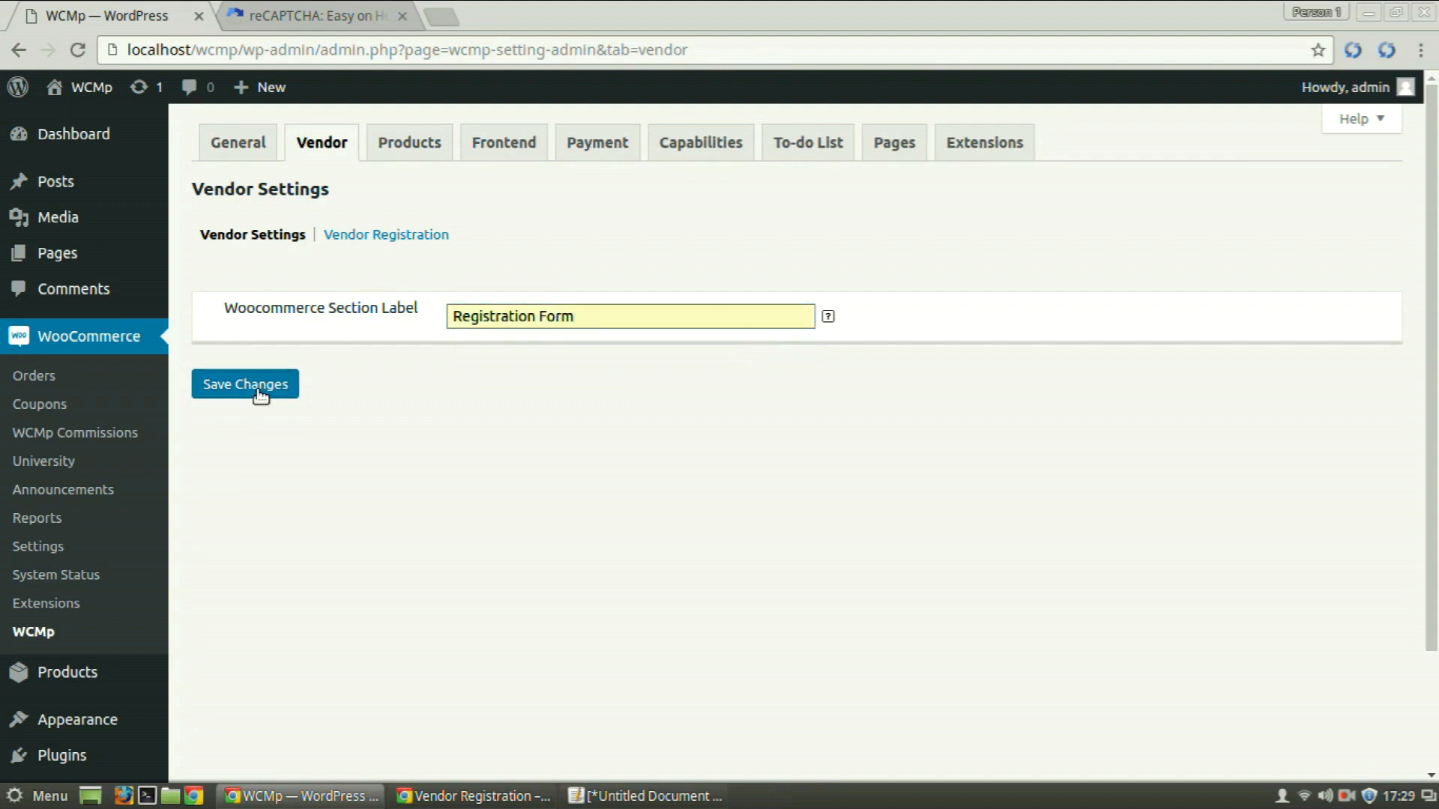
click(244, 384)
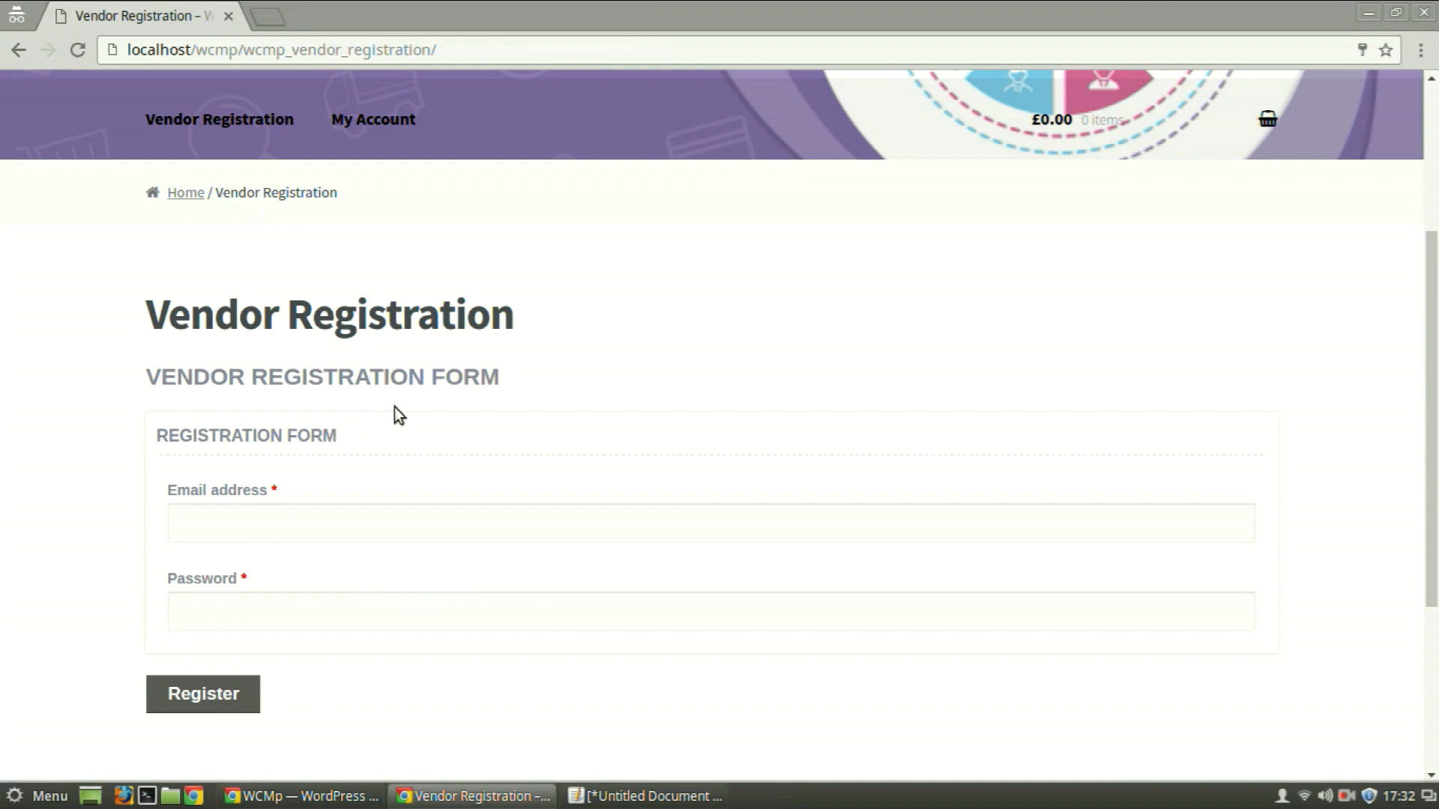
mouse_move(392, 410)
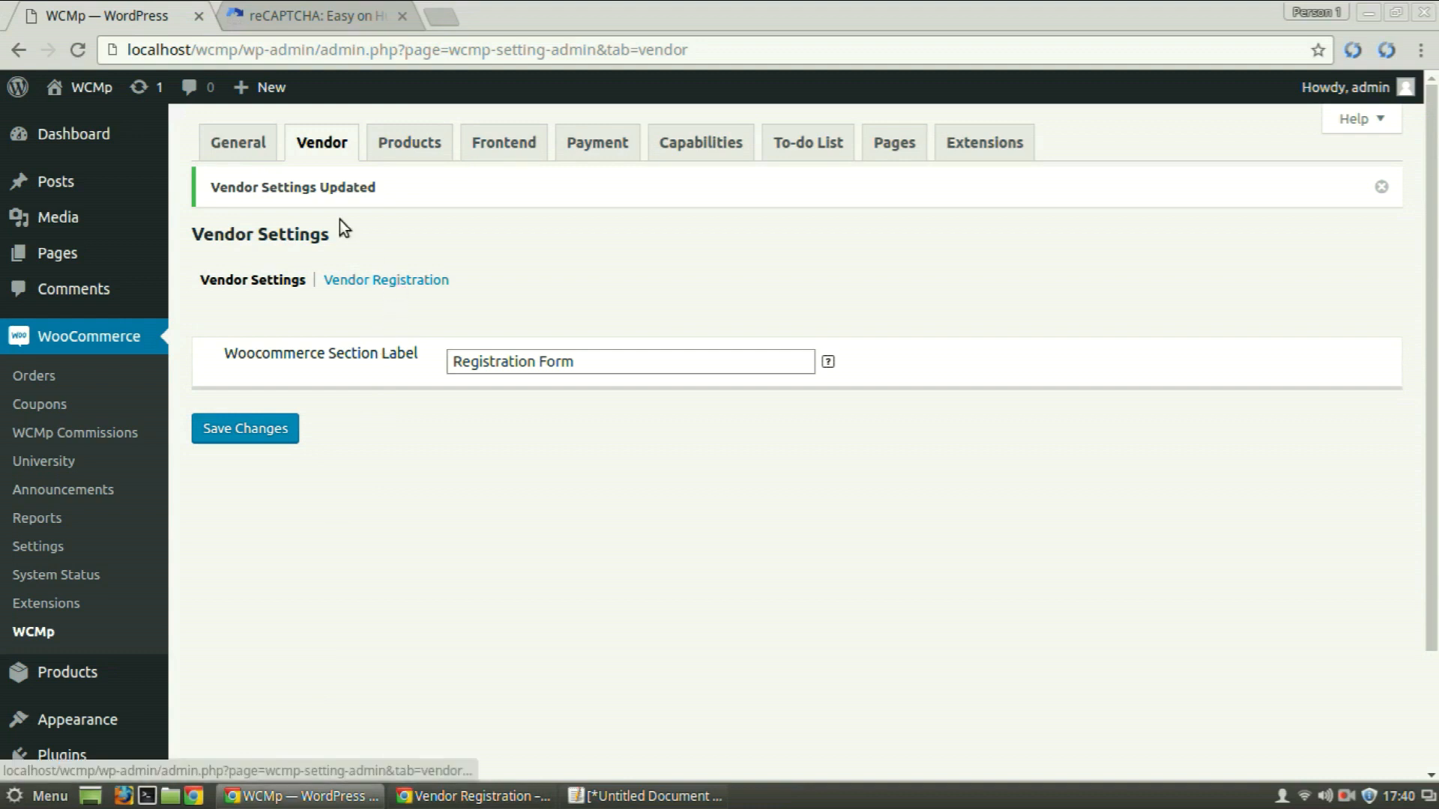
- In the Vendor Registration builder, add a Section field labelled 'Company Details'
click(385, 279)
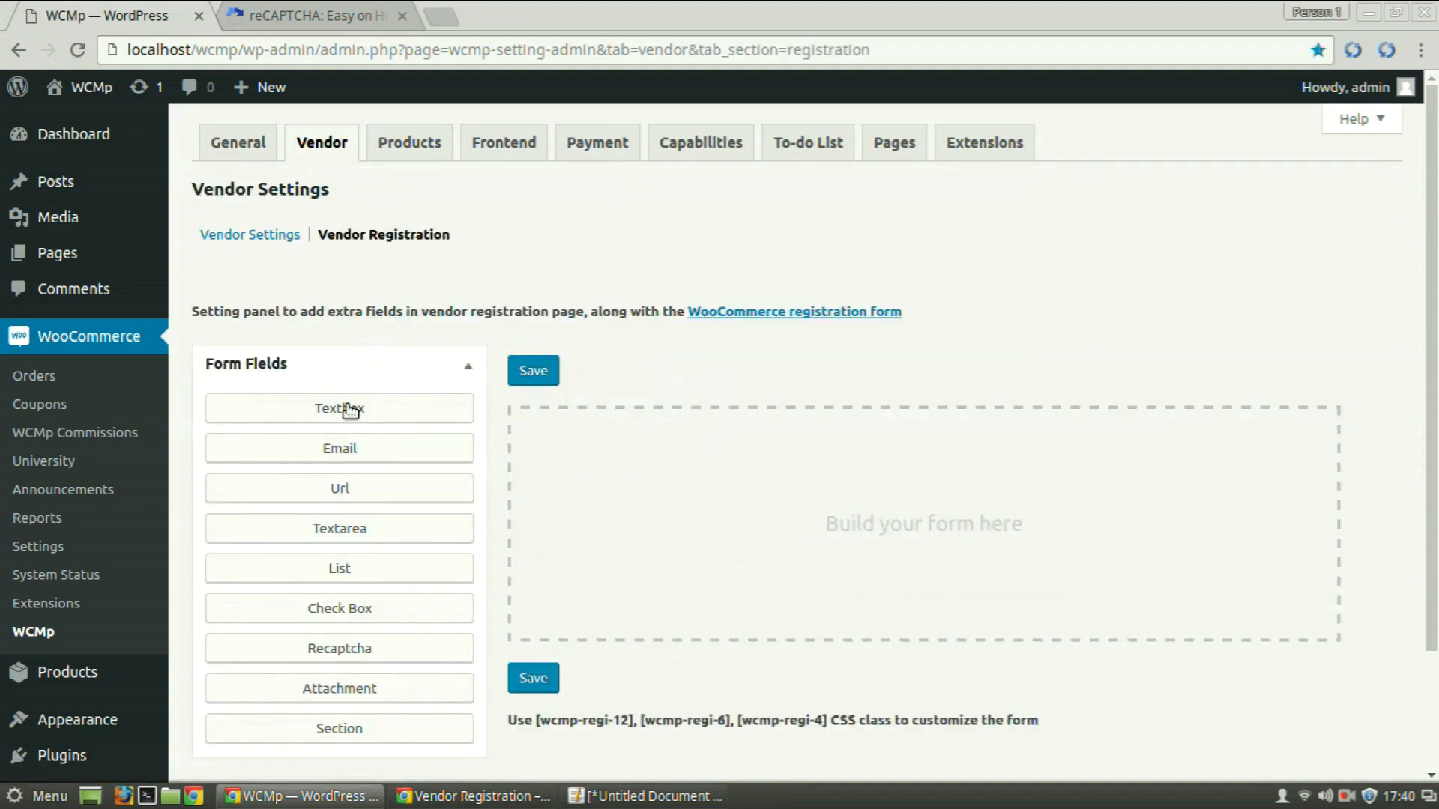
scroll(down, 3)
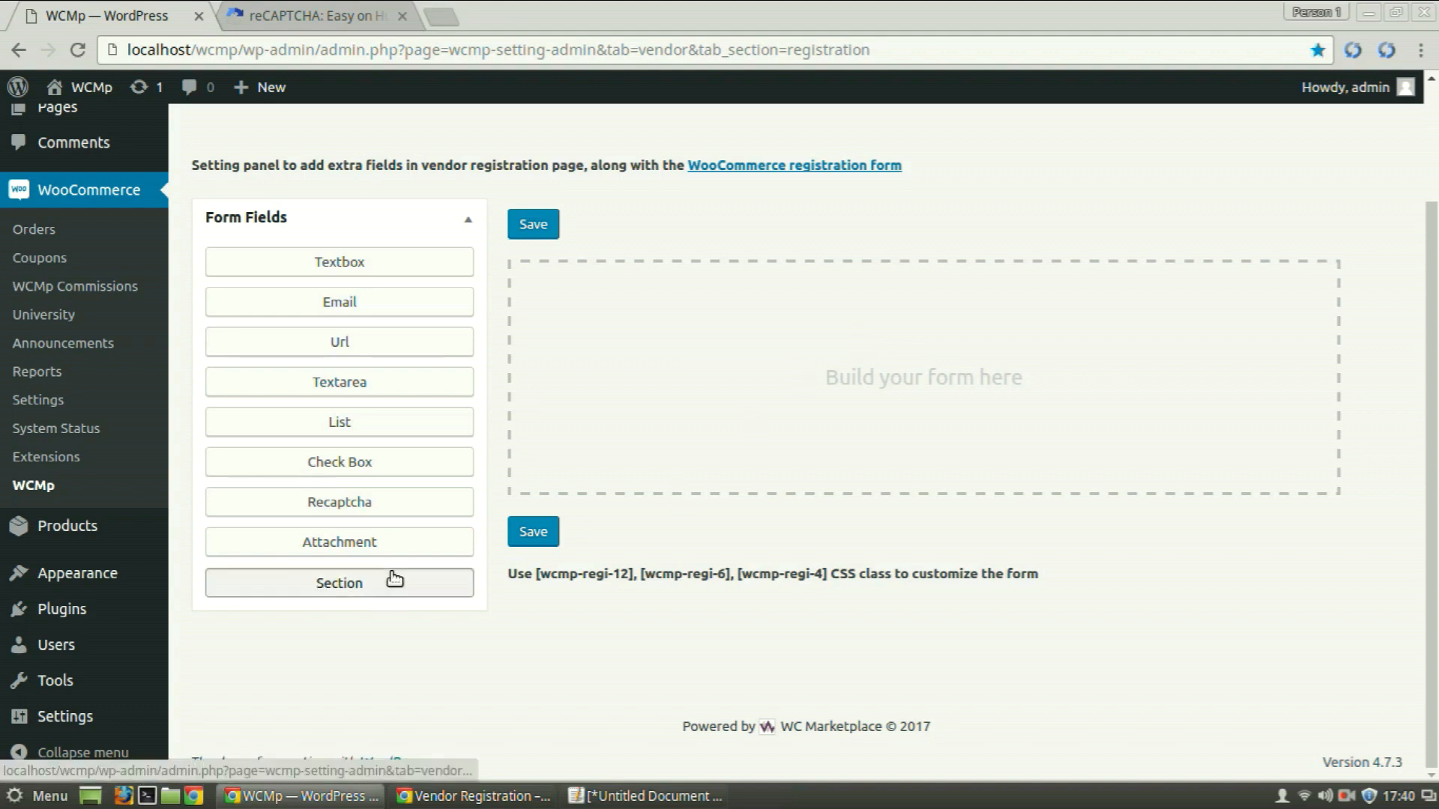
click(339, 583)
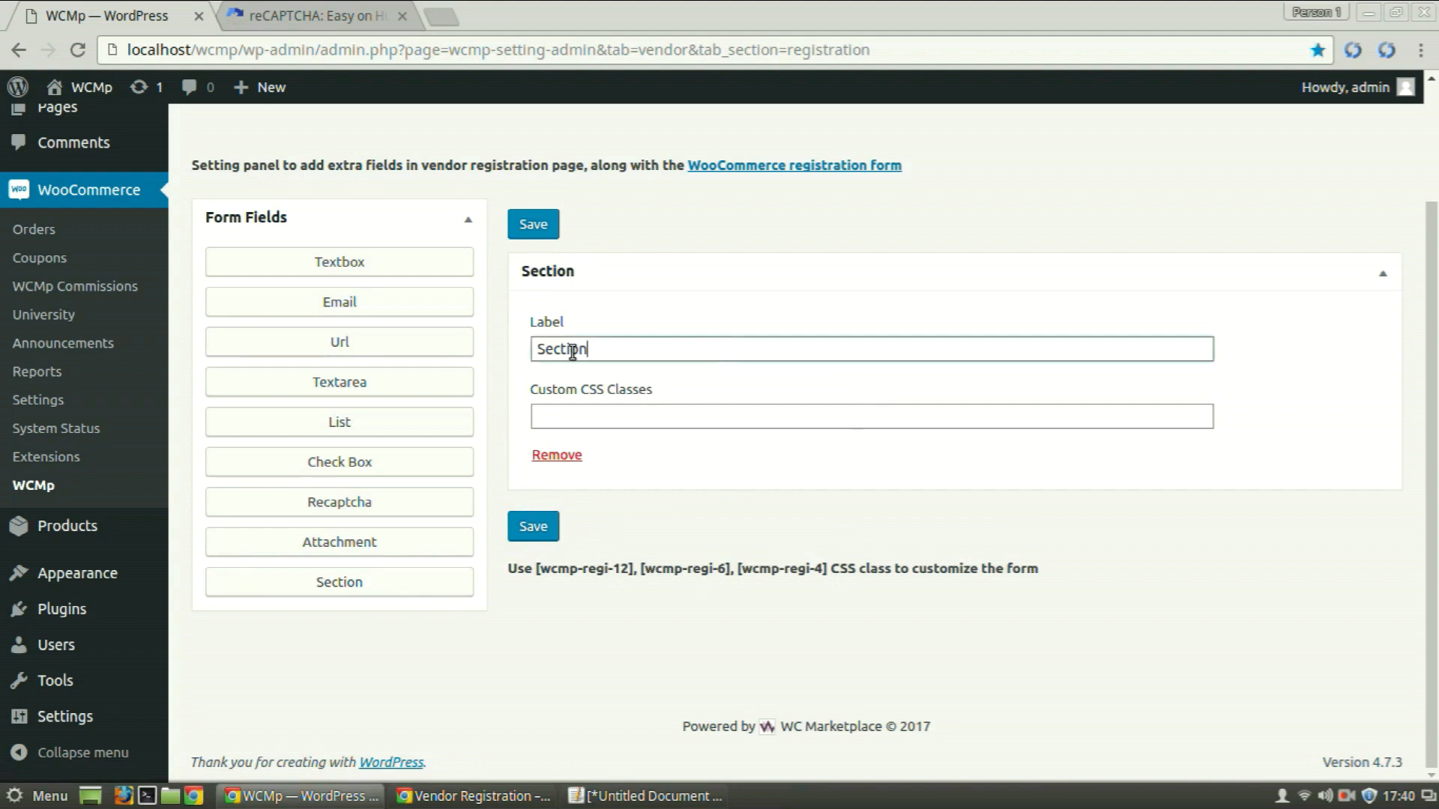
text(Company D)
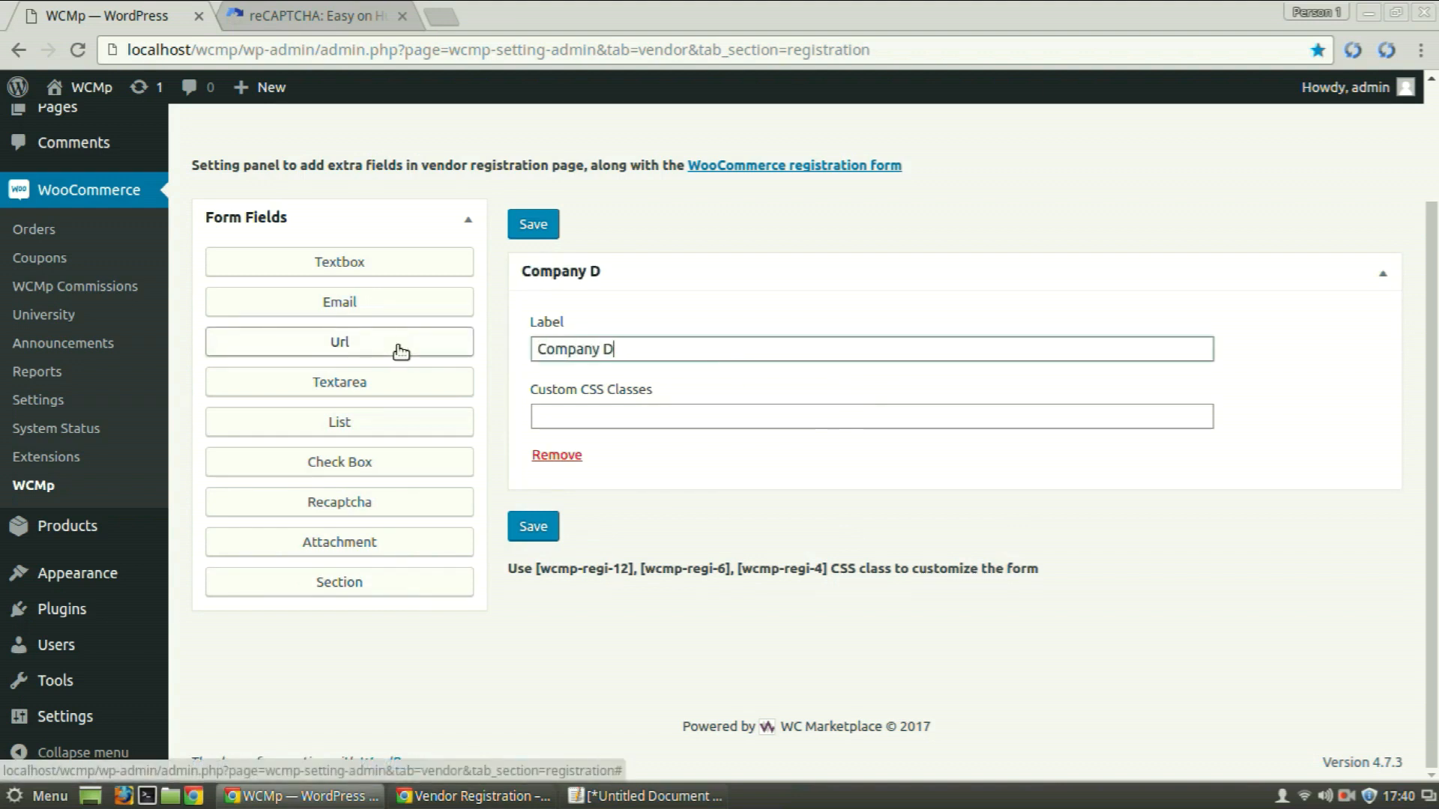
text(etails)
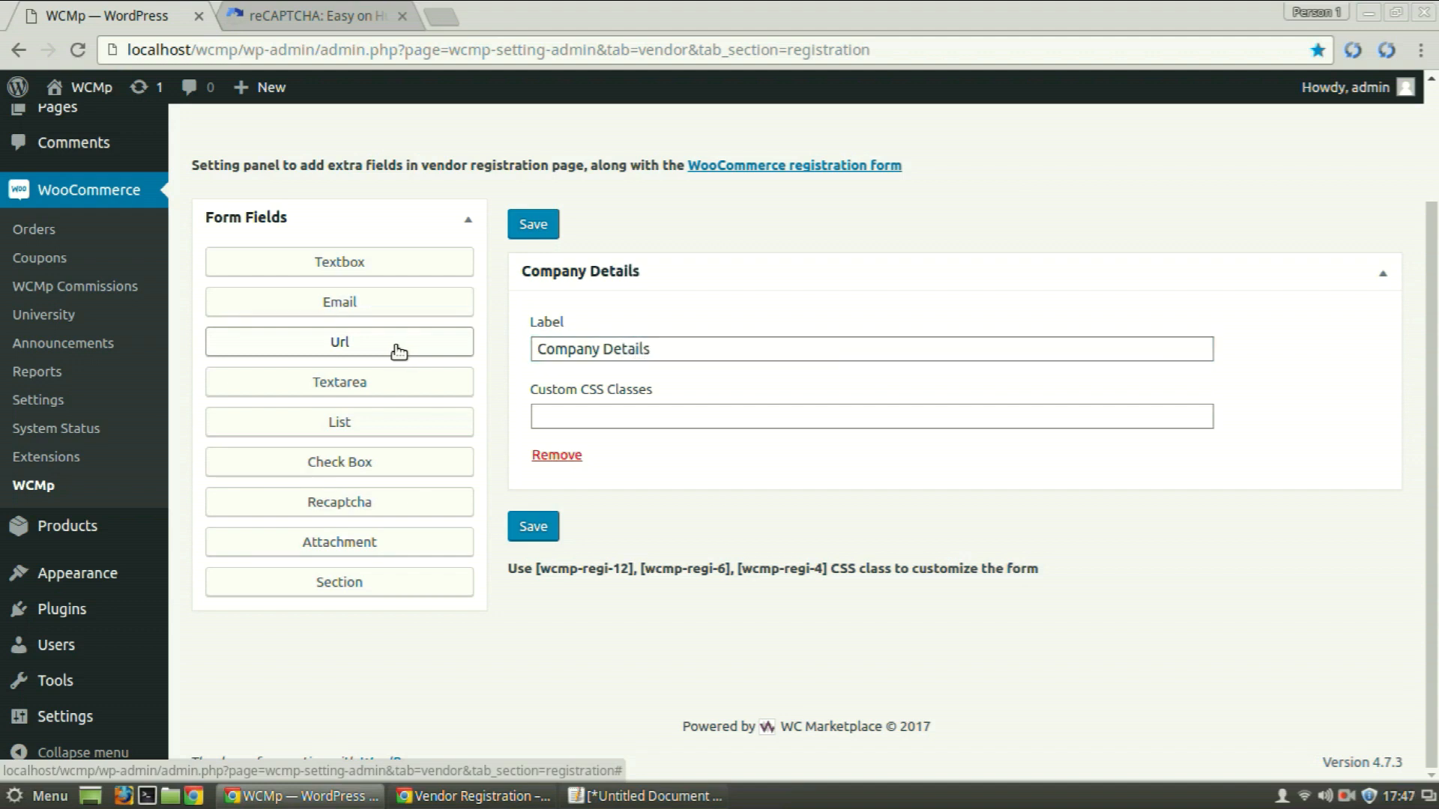
- Add a Textarea field labelled 'Company Description' below the Company Details section
click(339, 382)
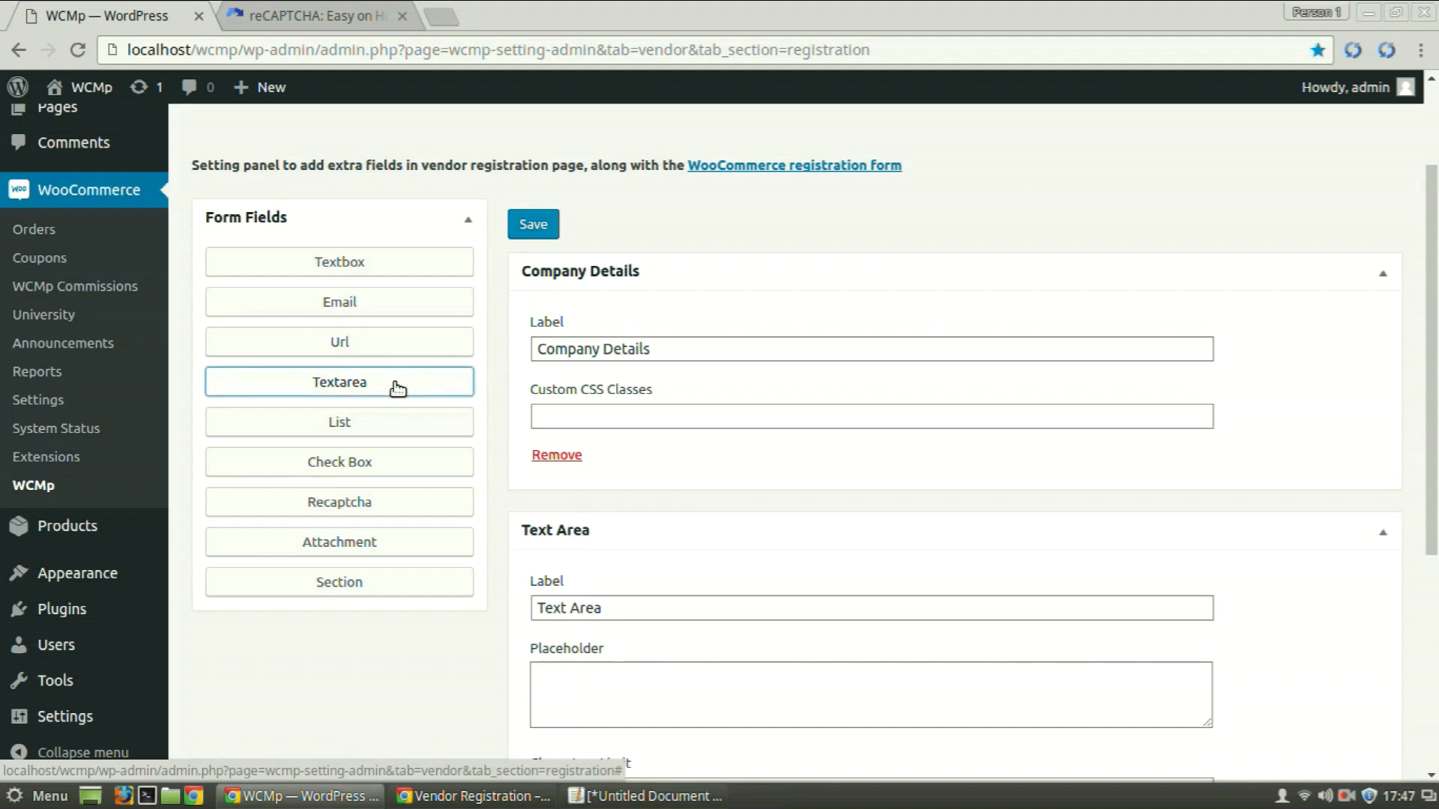
scroll(down, 3)
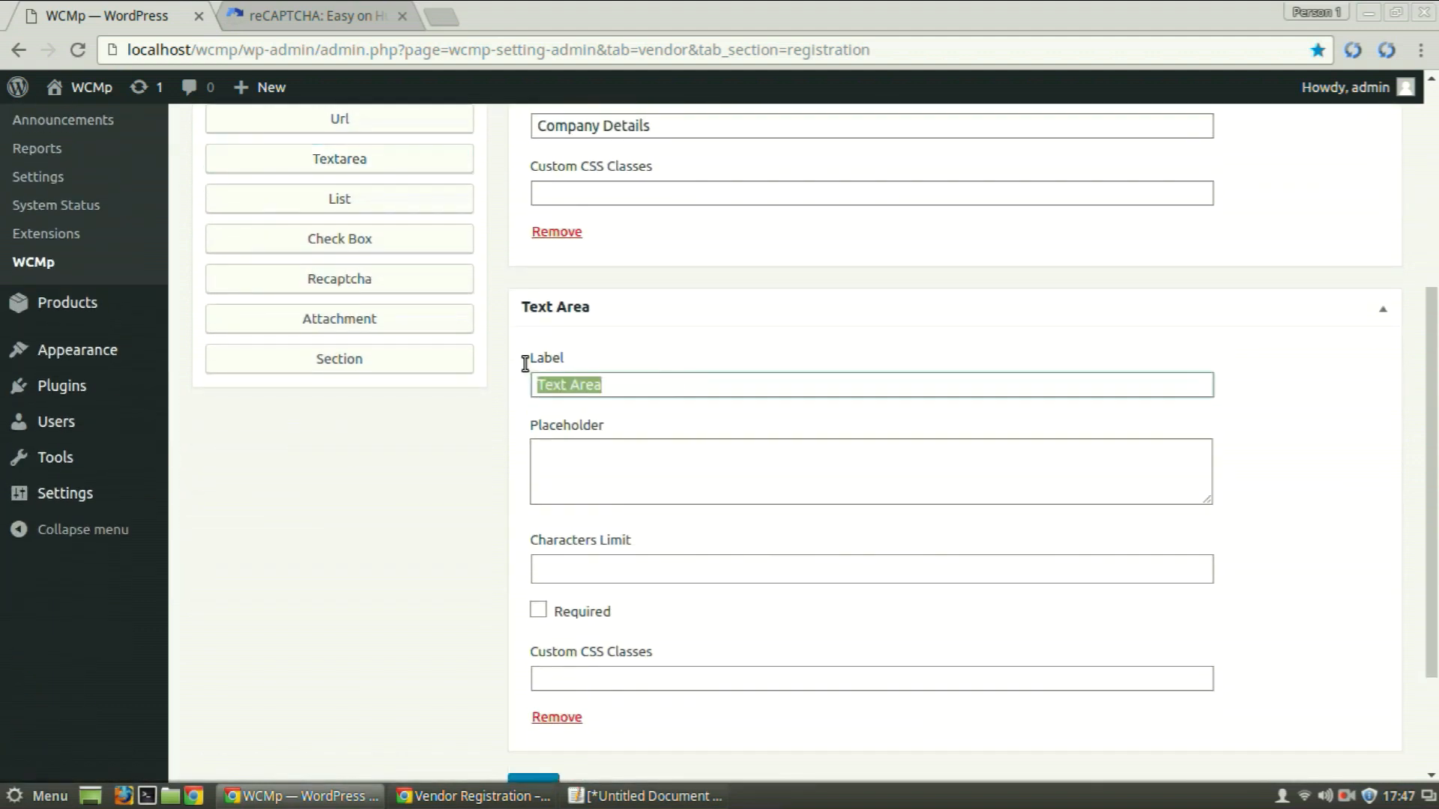
text(Company)
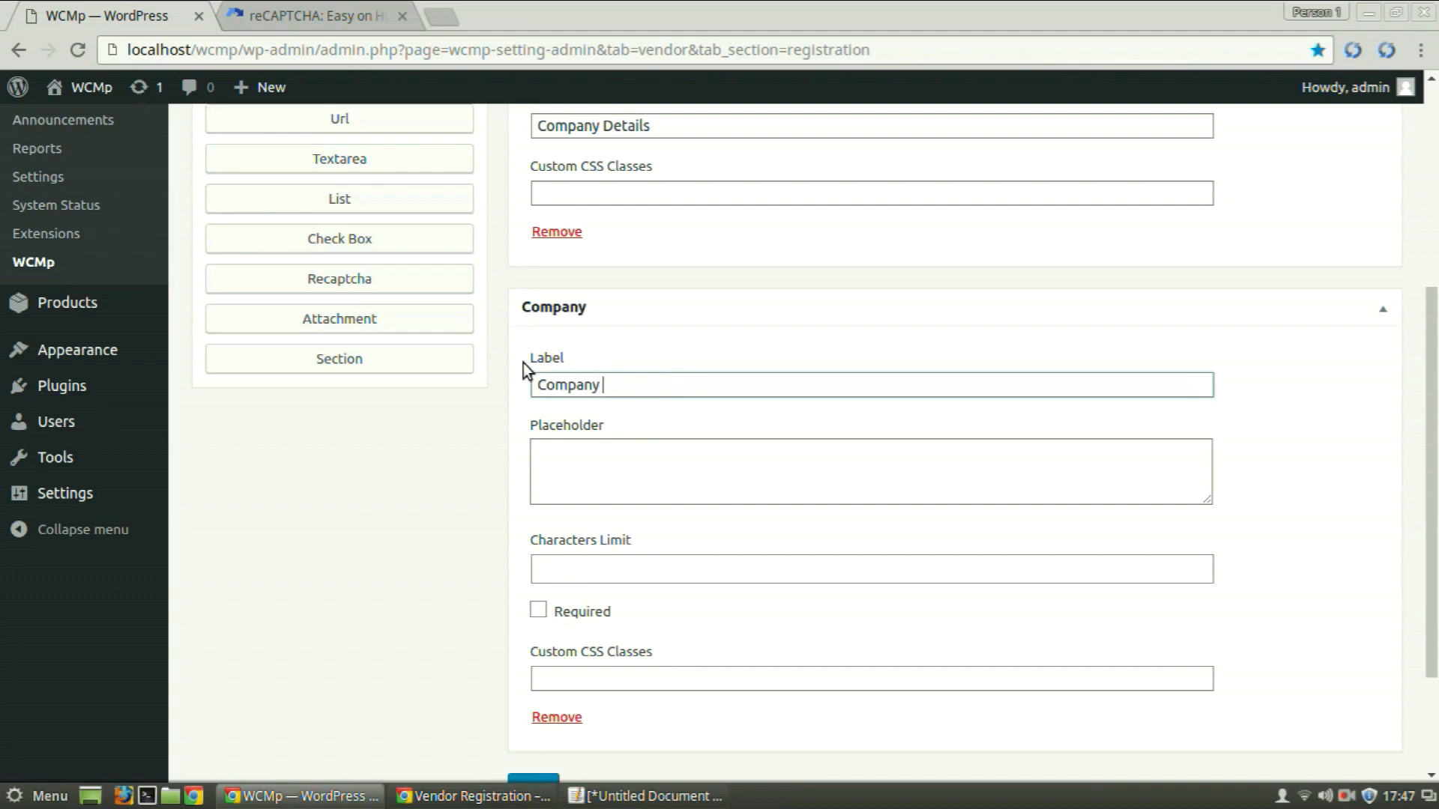
text(Descri)
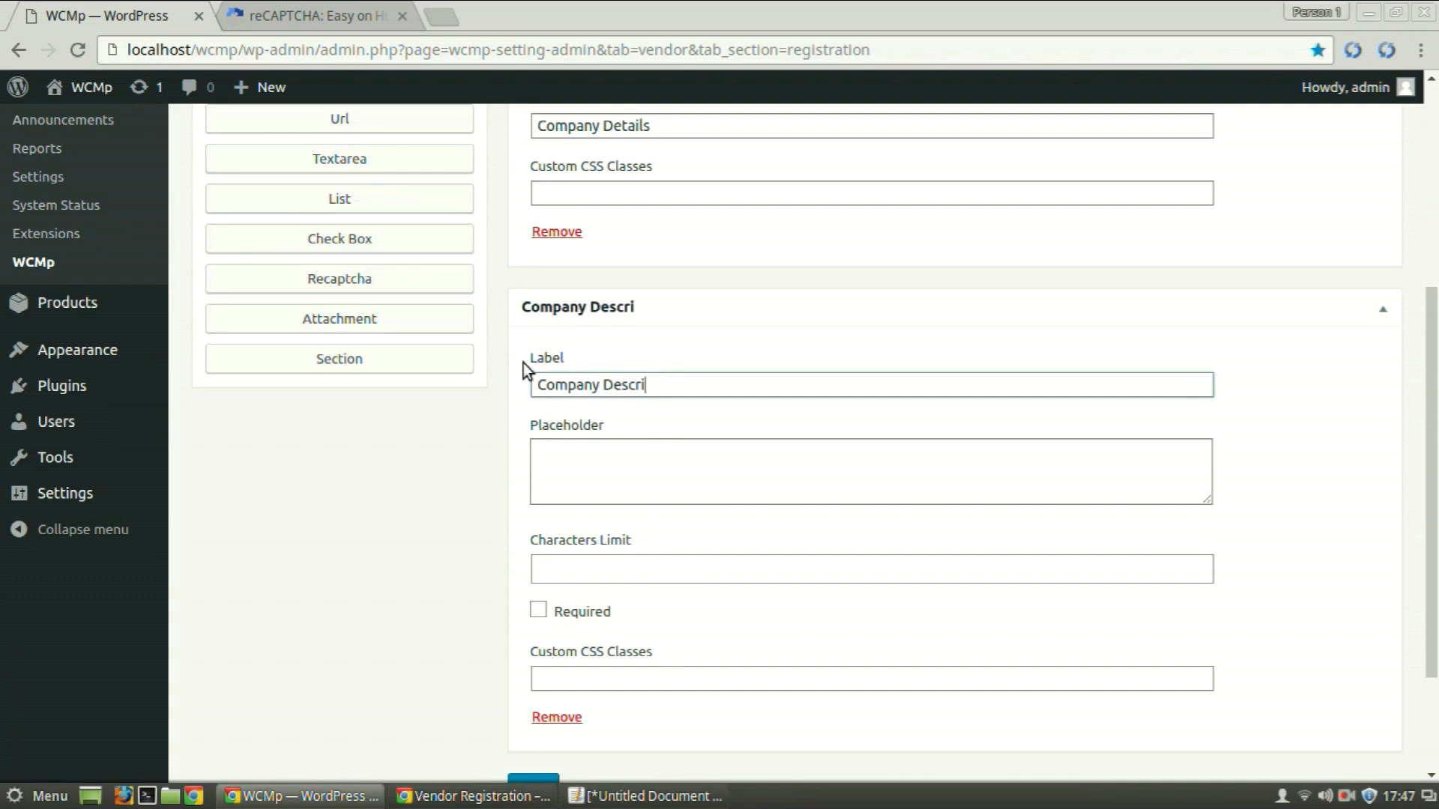
text(ption)
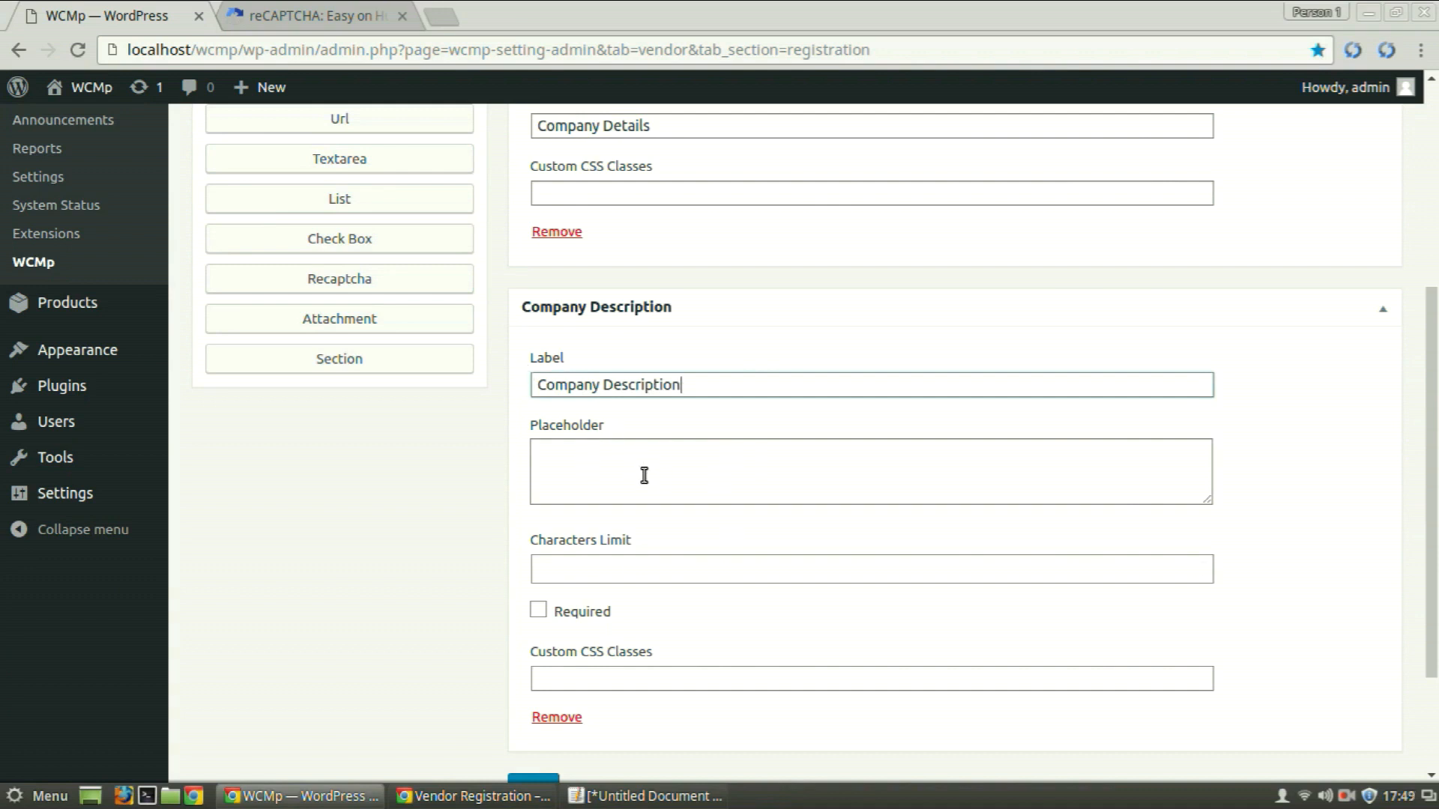
scroll(down, 3)
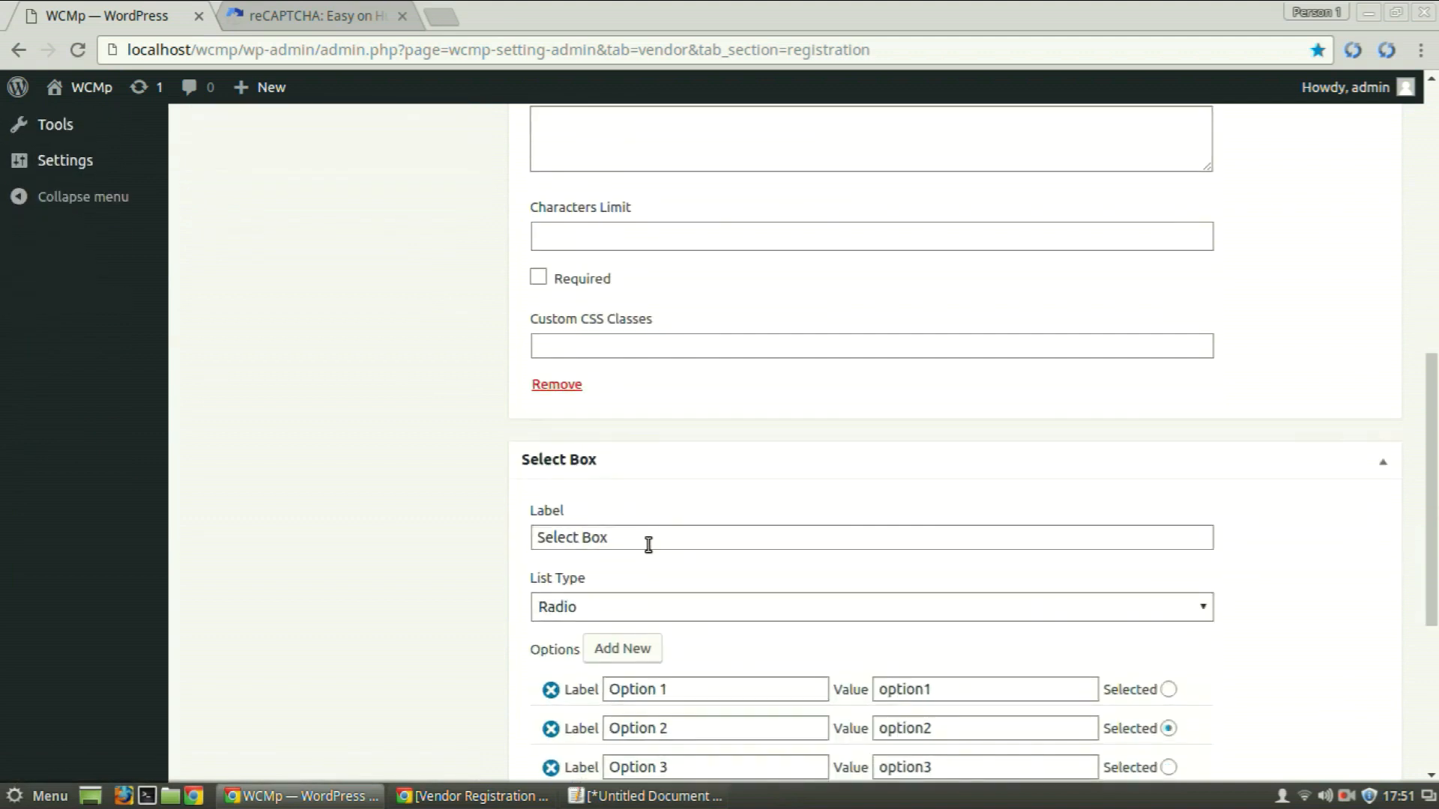
- Label the select field 'Select Quality Certificates' and make it a checkbox list
text(S)
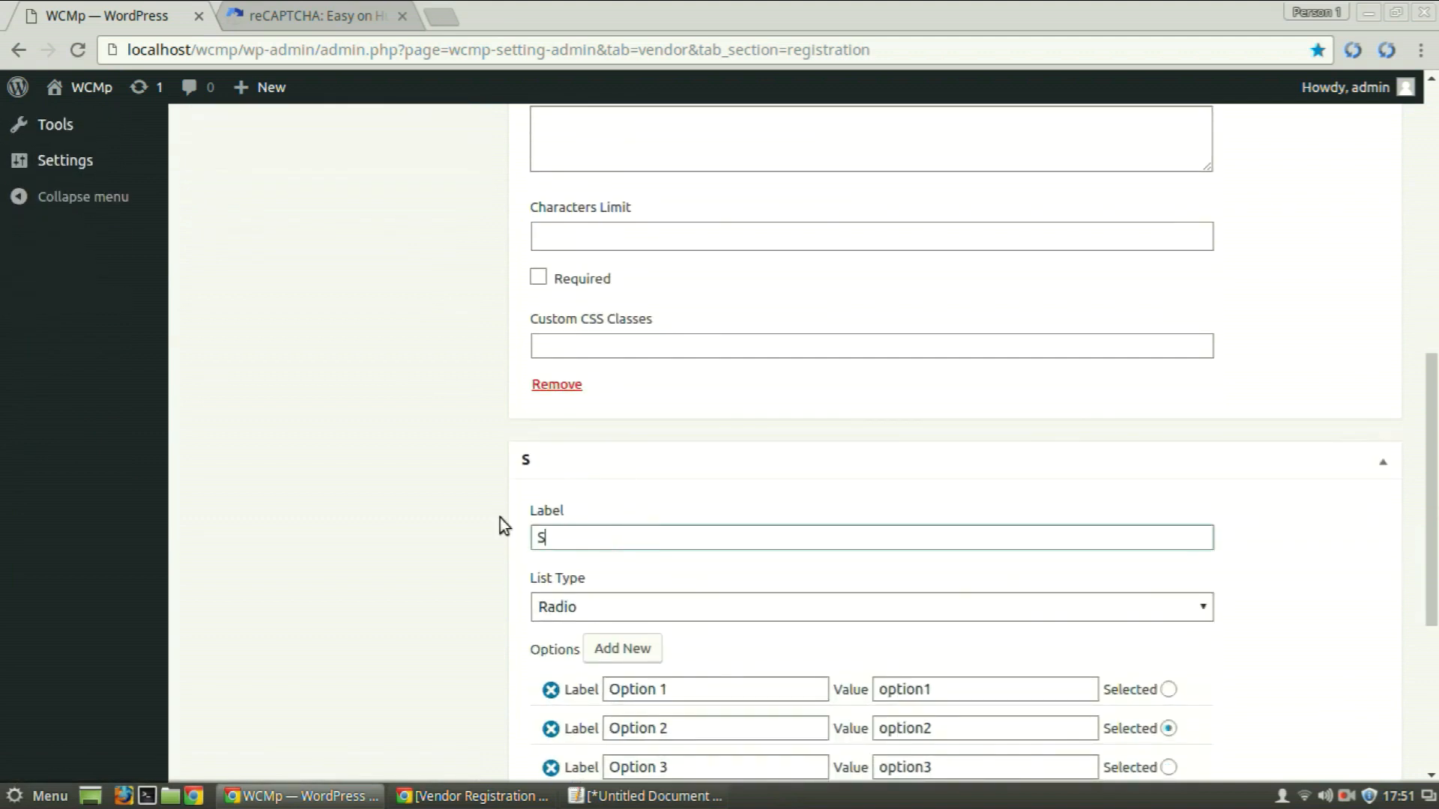
text(elect Q)
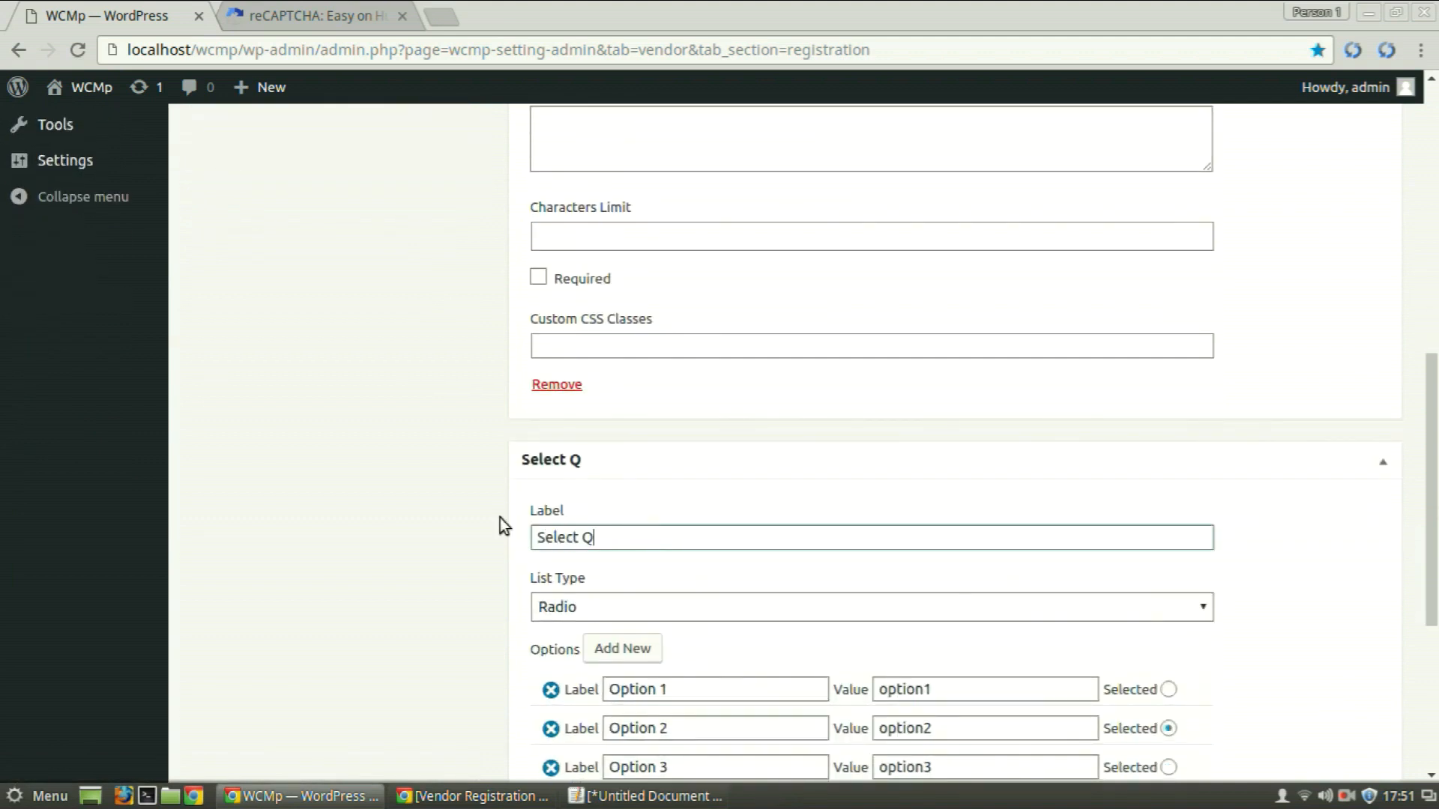
text(uality C)
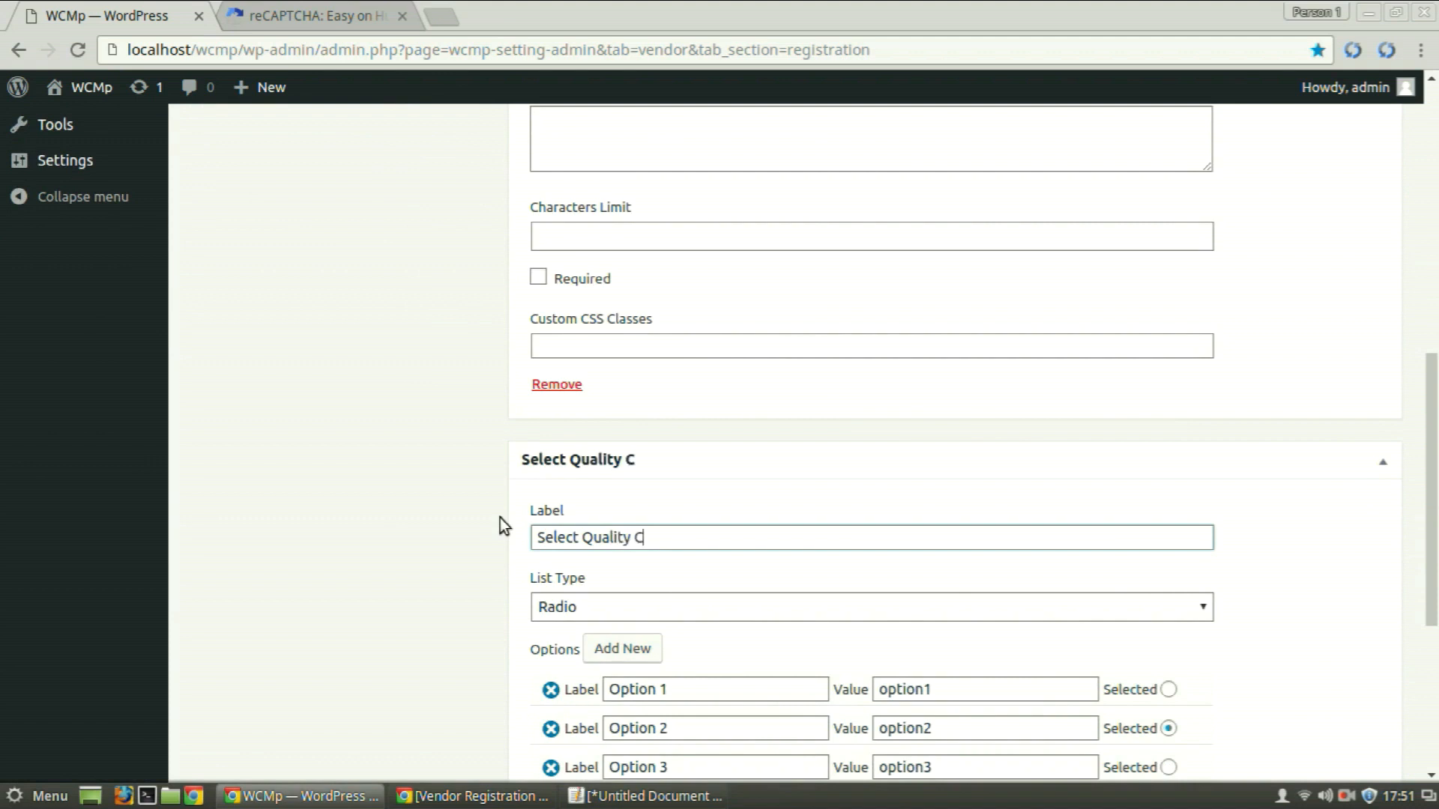
text(ertif)
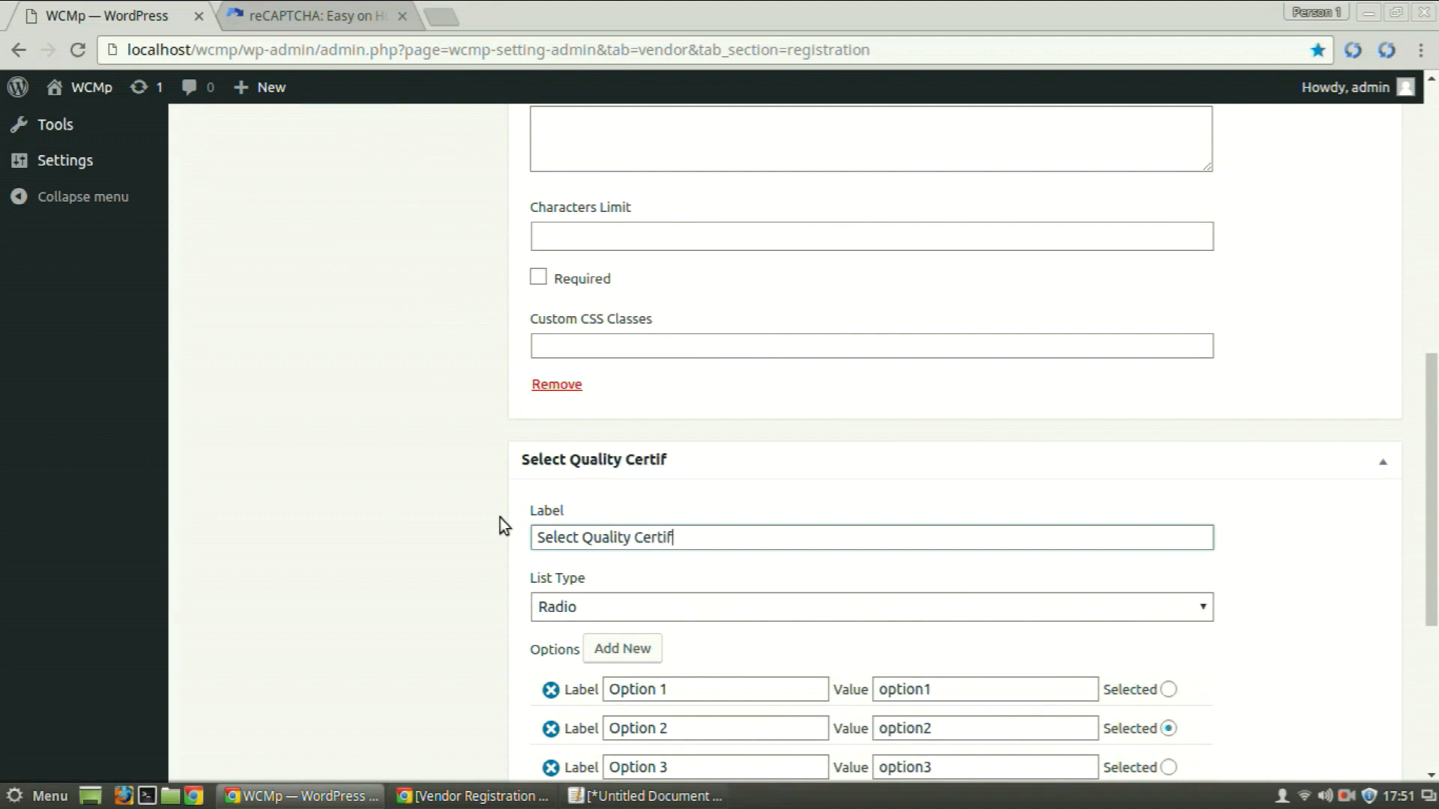
text(icates)
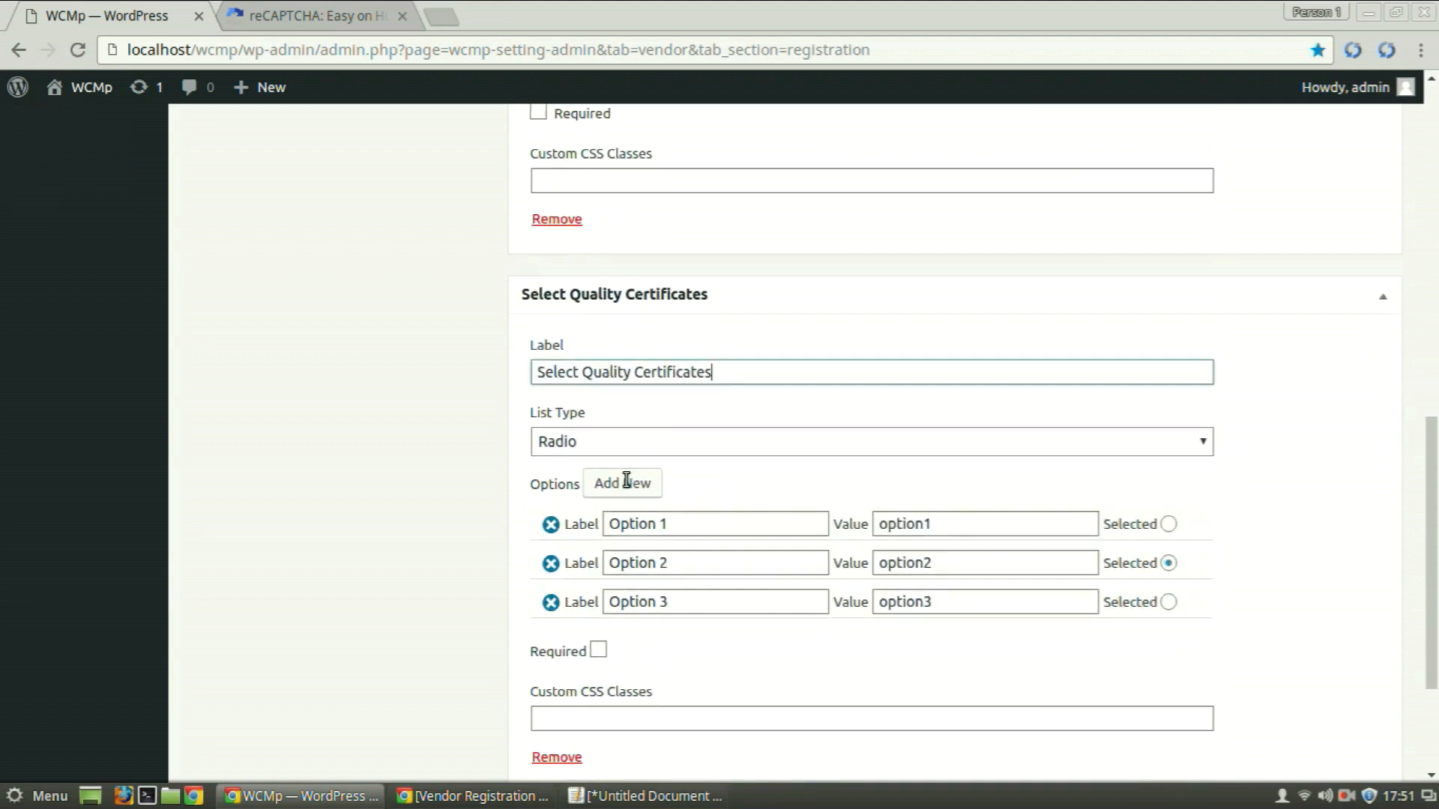
click(870, 440)
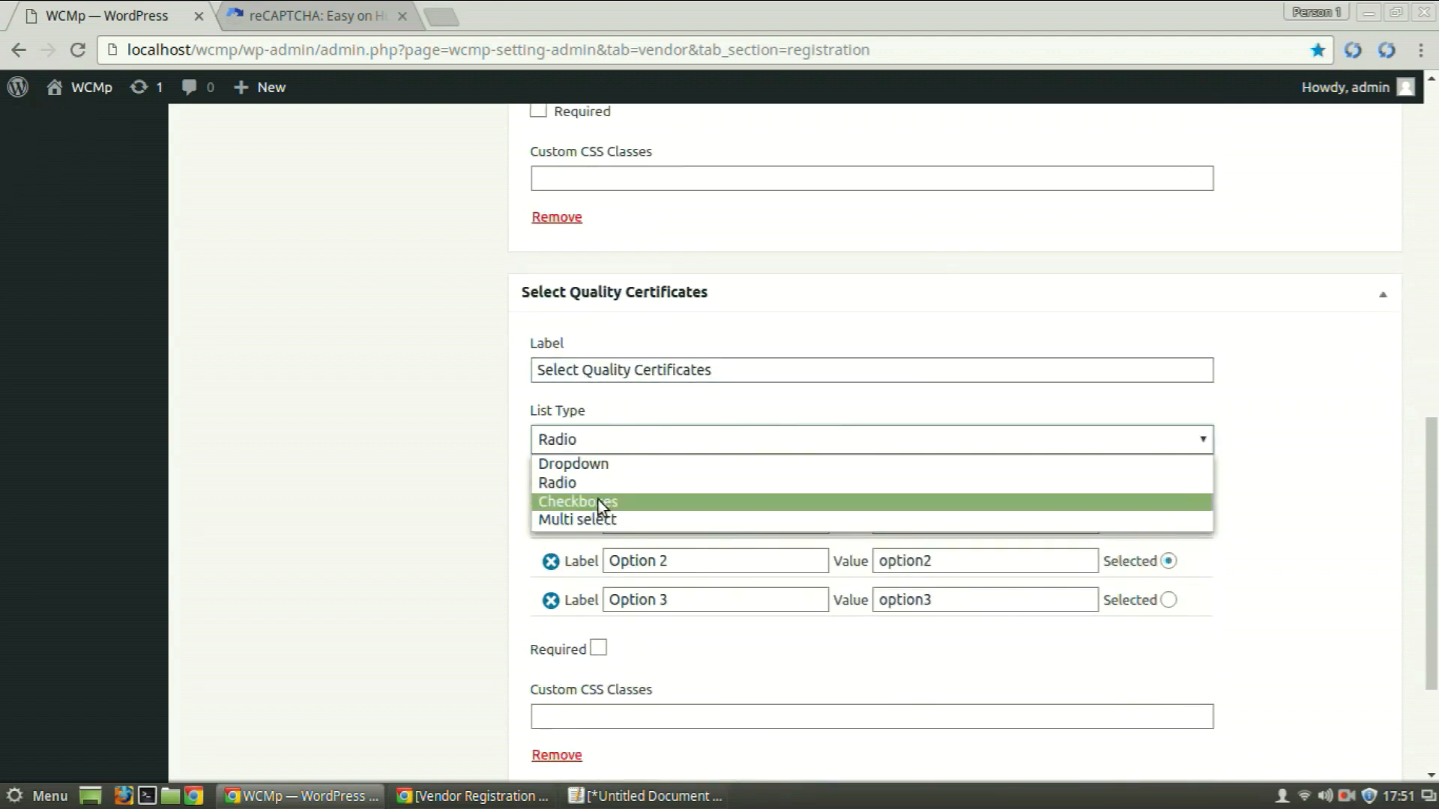
click(576, 502)
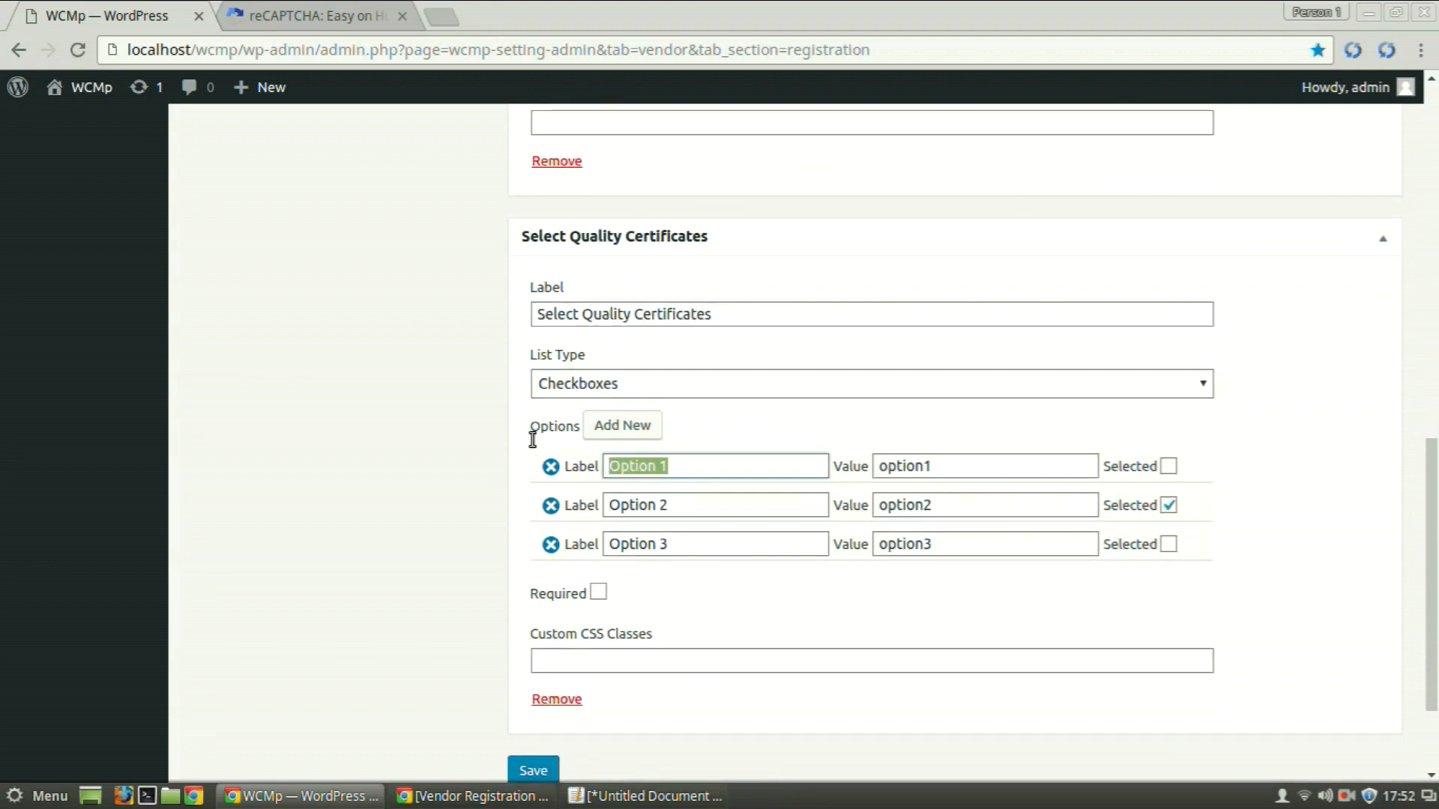
- Add options ISO-9001, ISO-9002, ISO-14001 with values iso1–iso3, preselecting ISO-9002
text(ISO-)
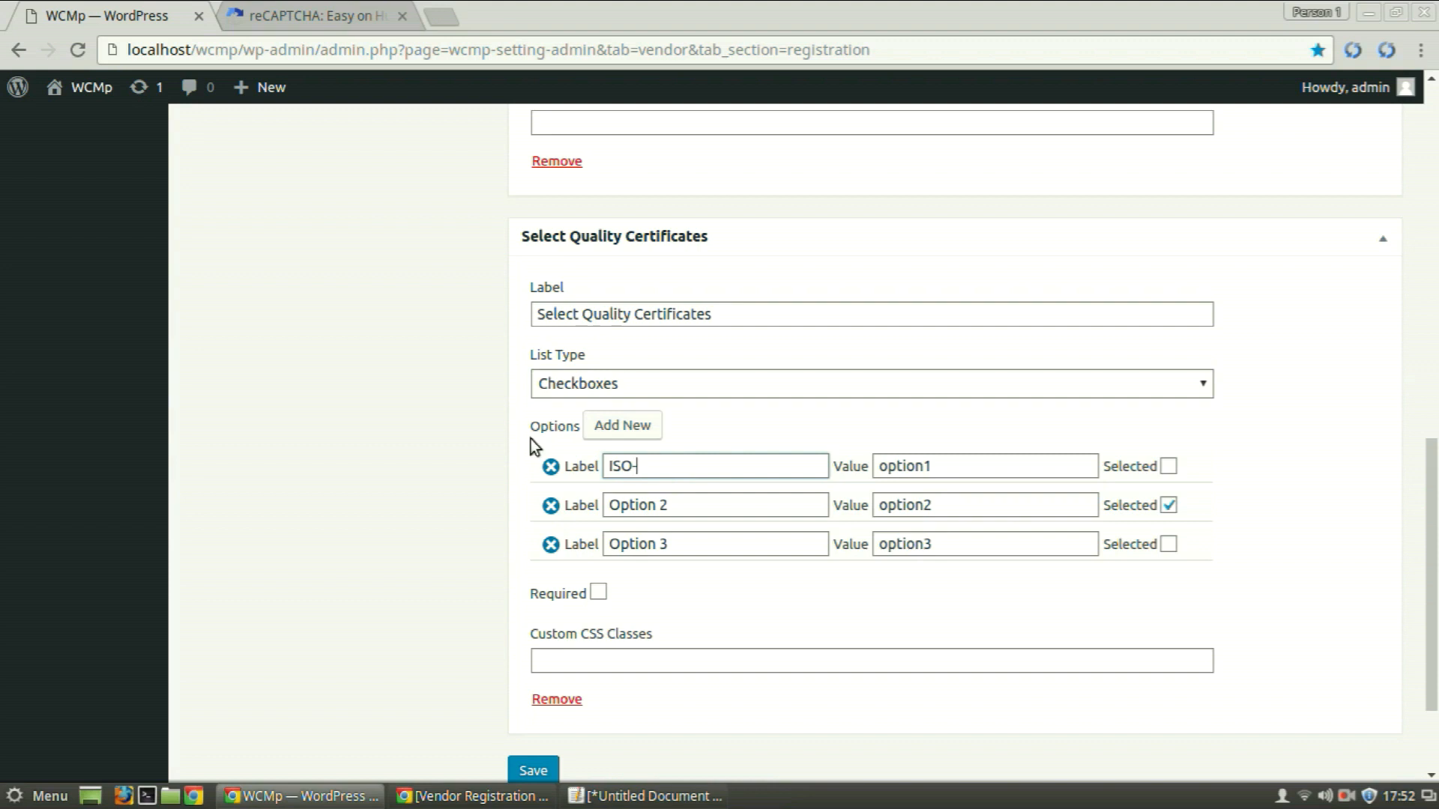
text(9001)
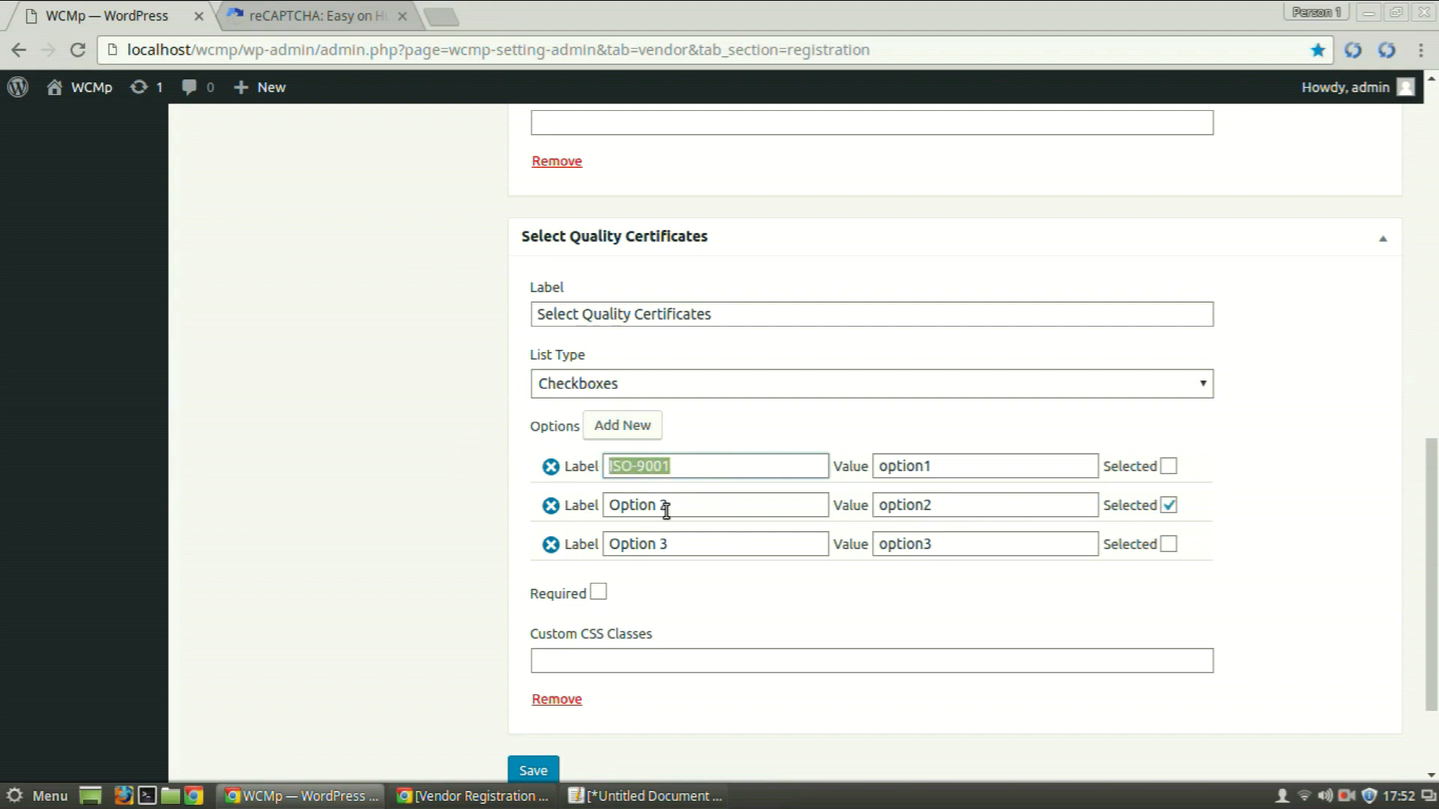
text(ISO-9001)
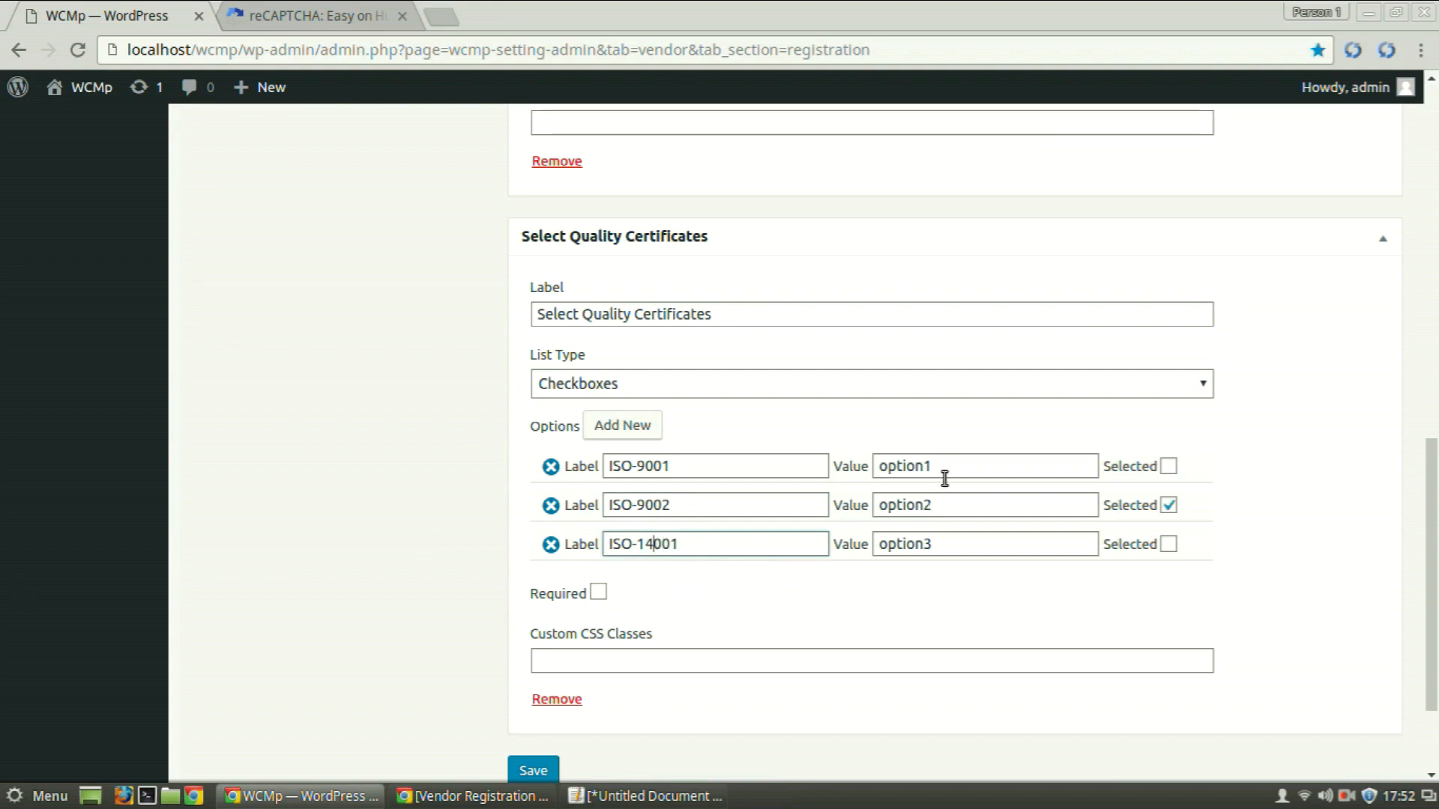
text(iso1)
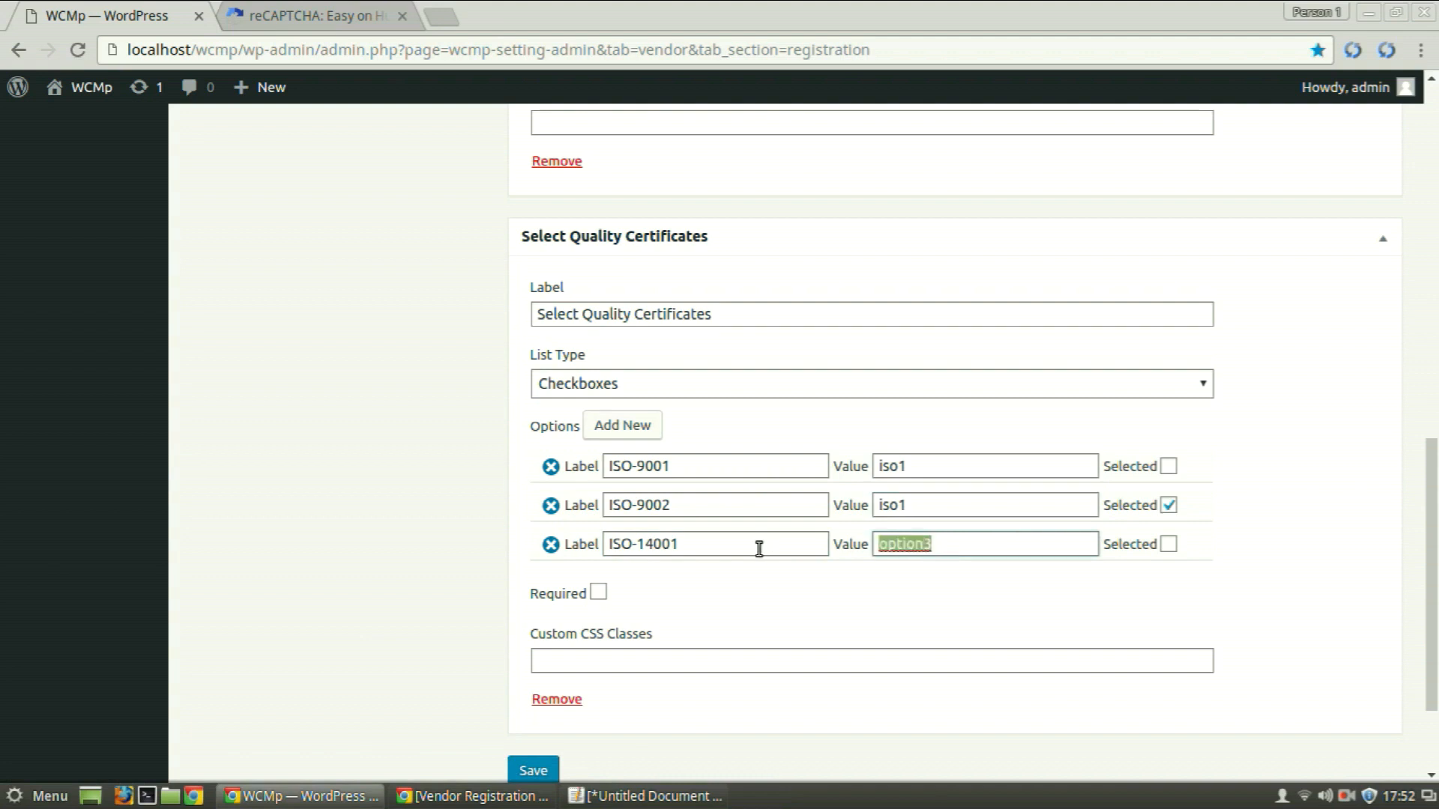
text(iso2)
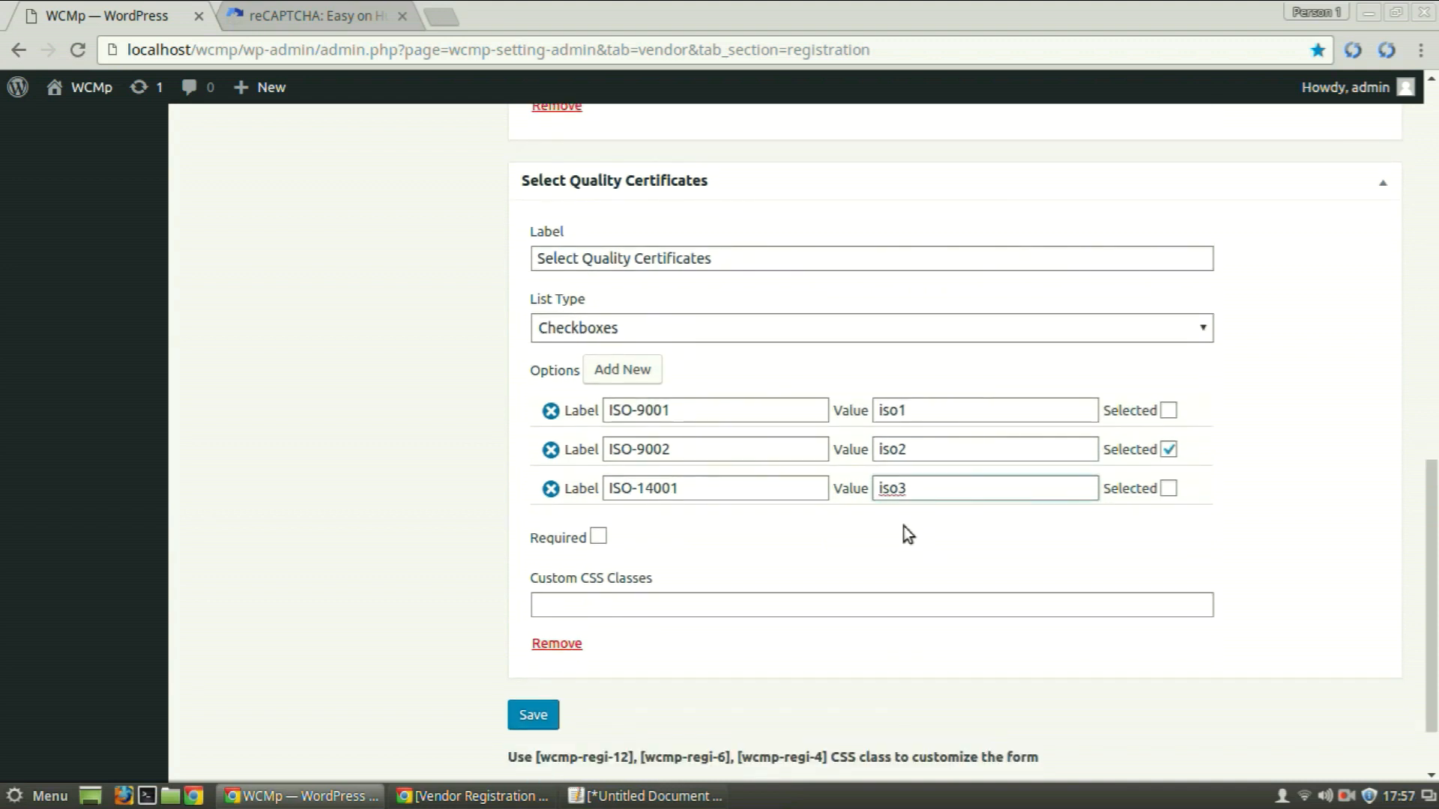
mouse_move(1136, 458)
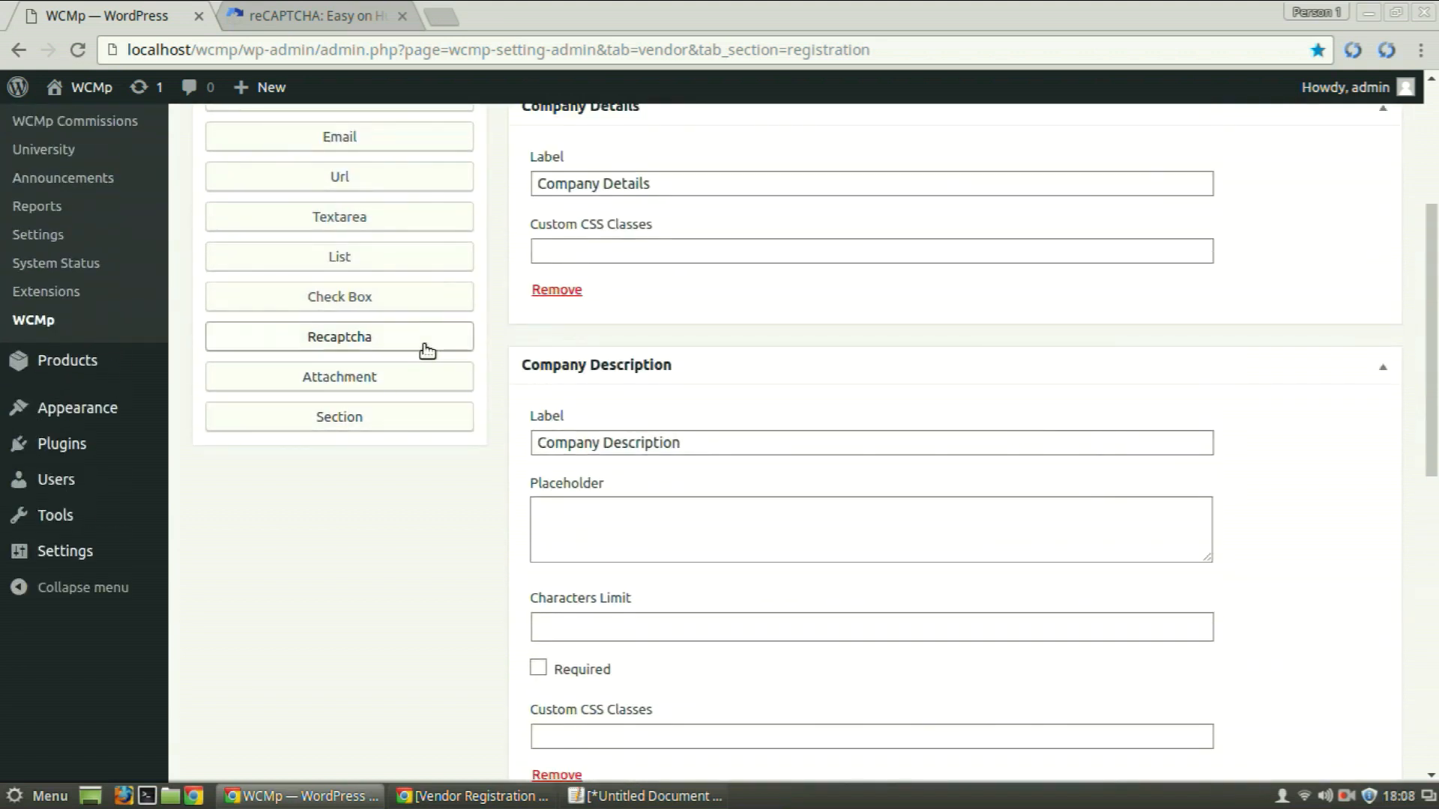
- Scroll down to the new Recaptcha field below the certificates checklist
scroll(down, 3)
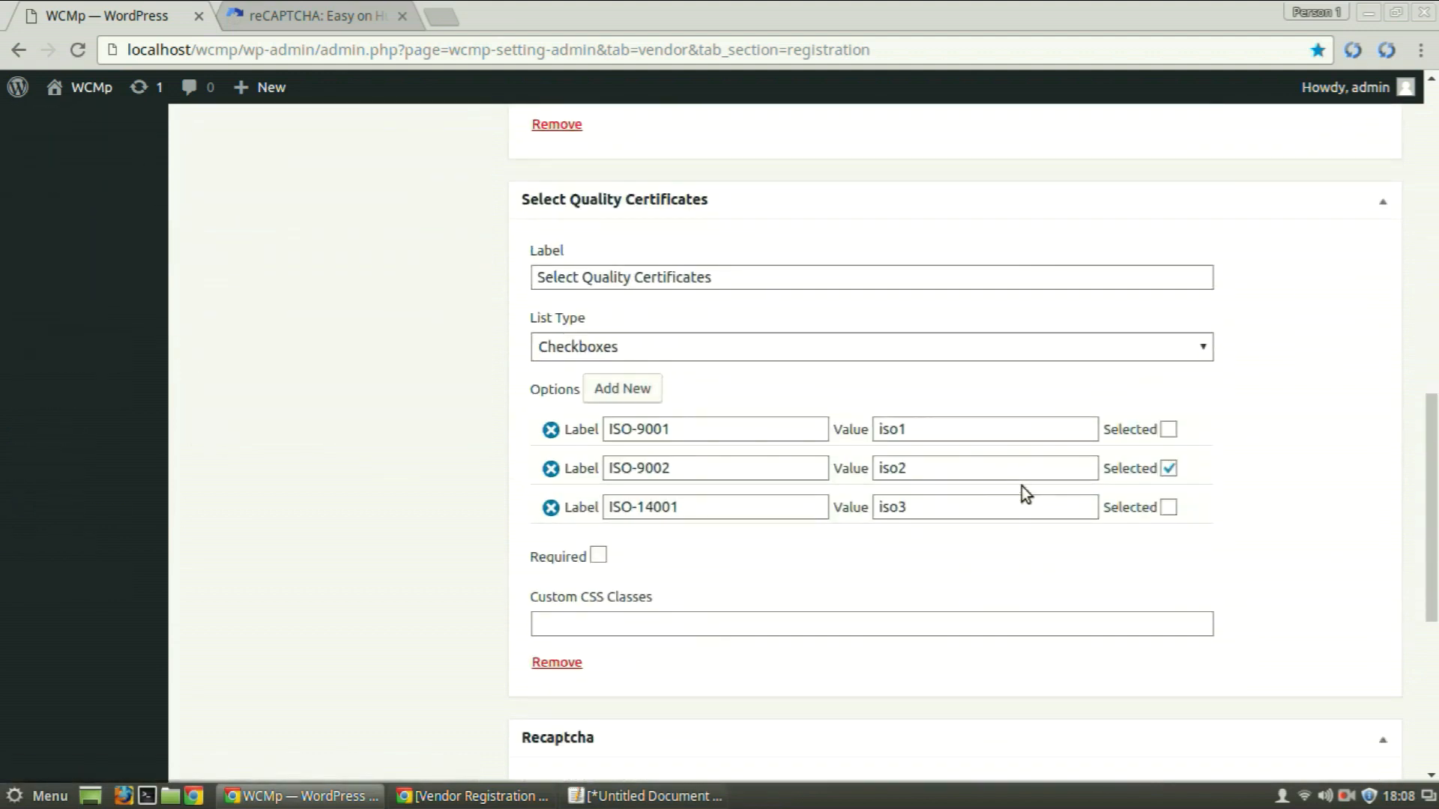
scroll(down, 3)
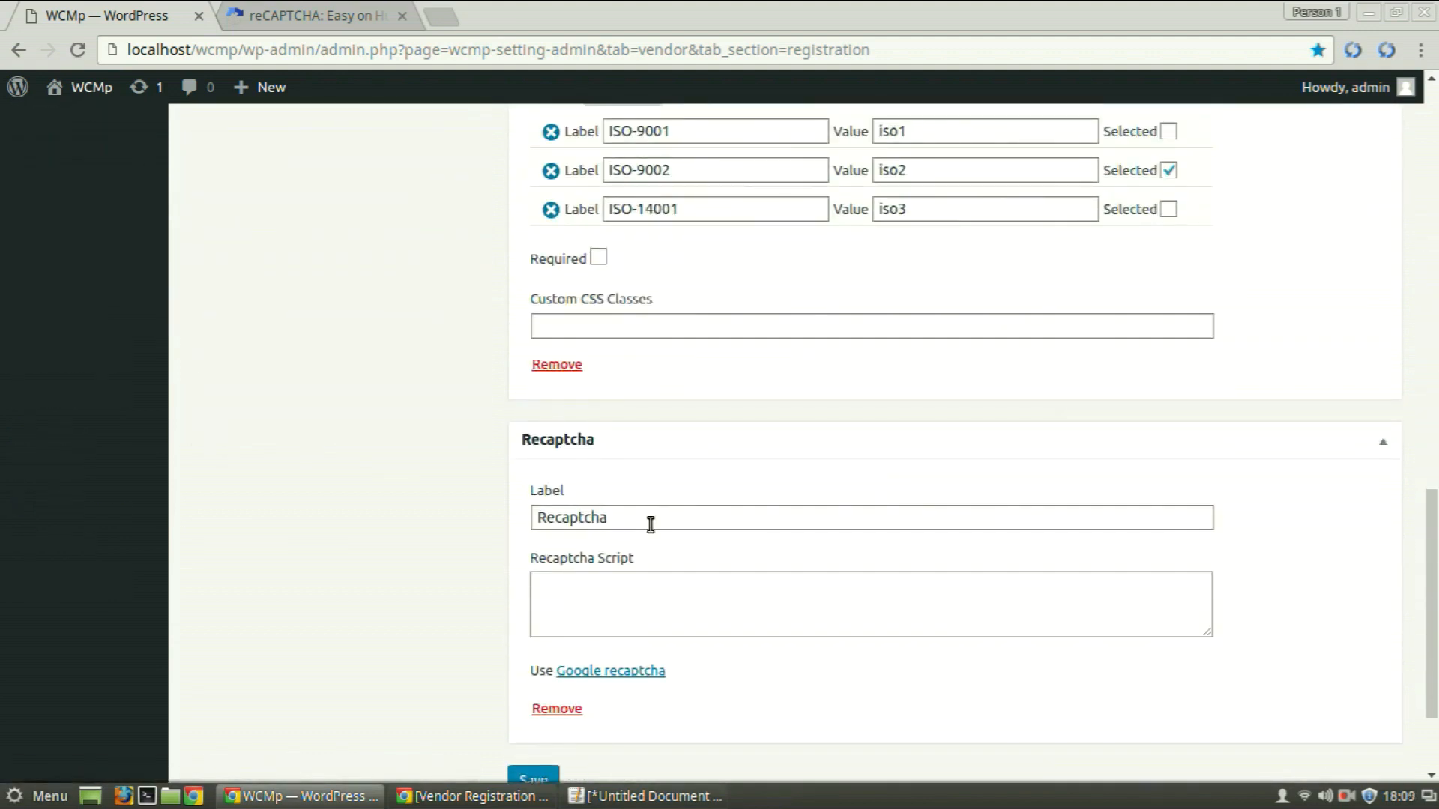
scroll(down, 3)
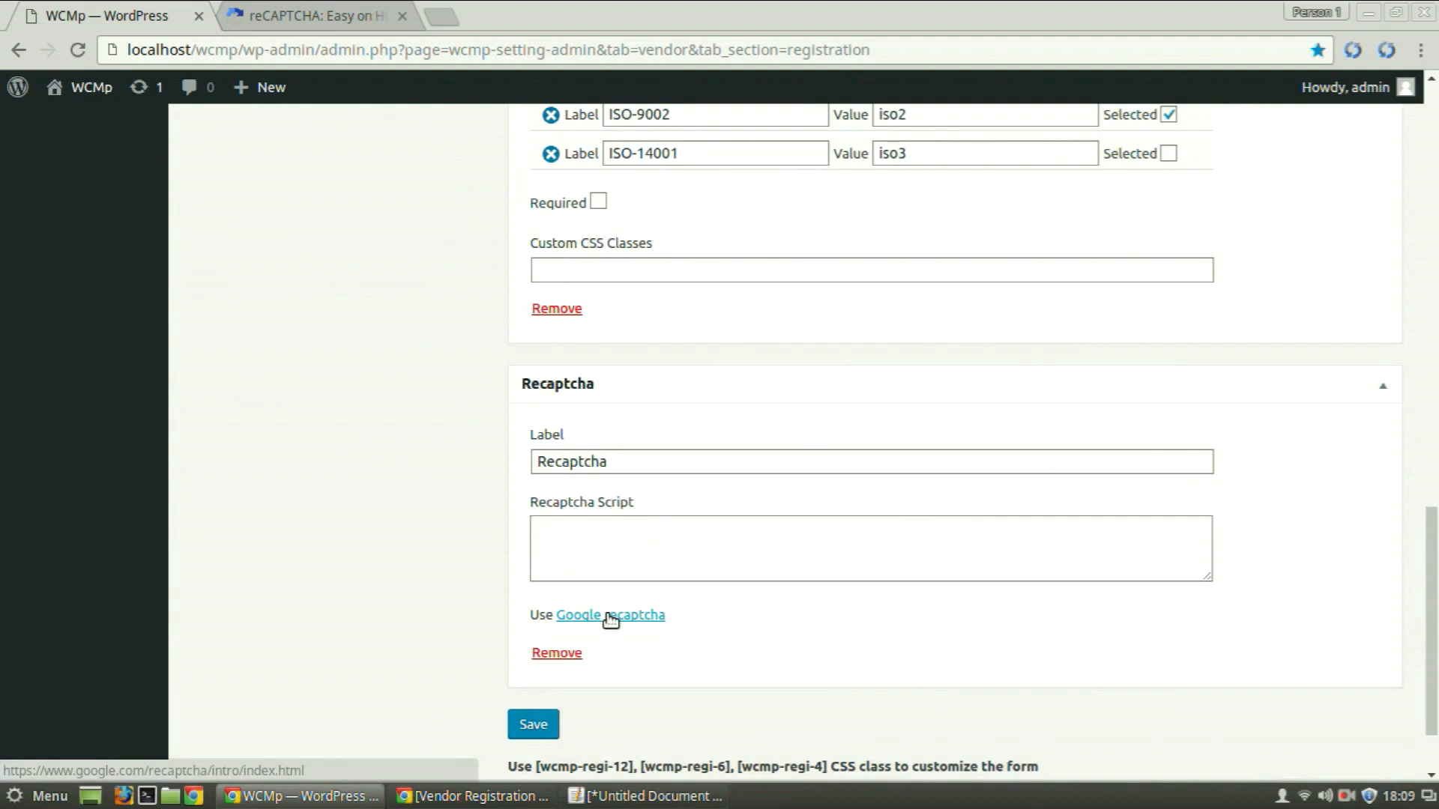
- Copy the site's widget snippet from Google reCAPTCHA admin into Recaptcha Script and save
click(610, 615)
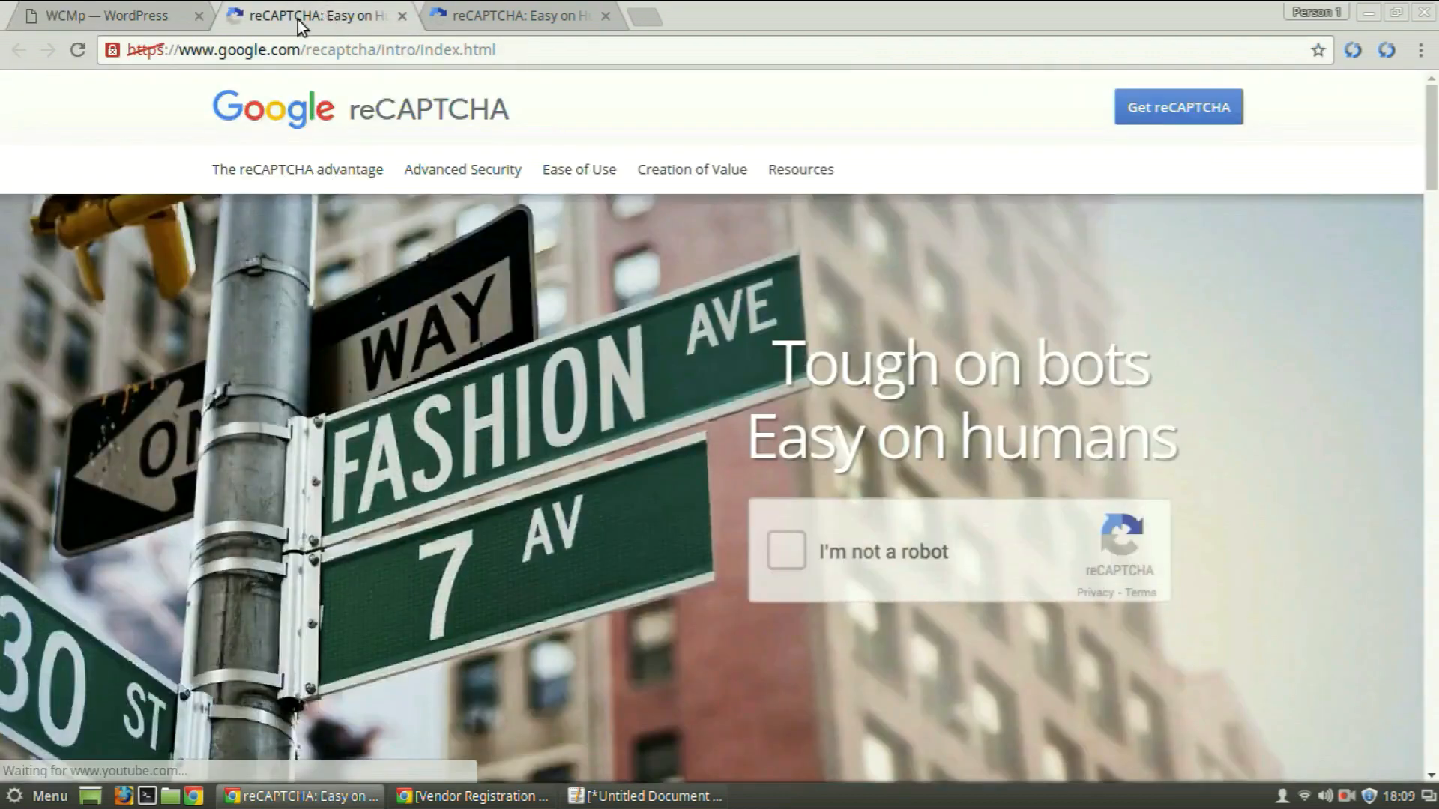
click(787, 551)
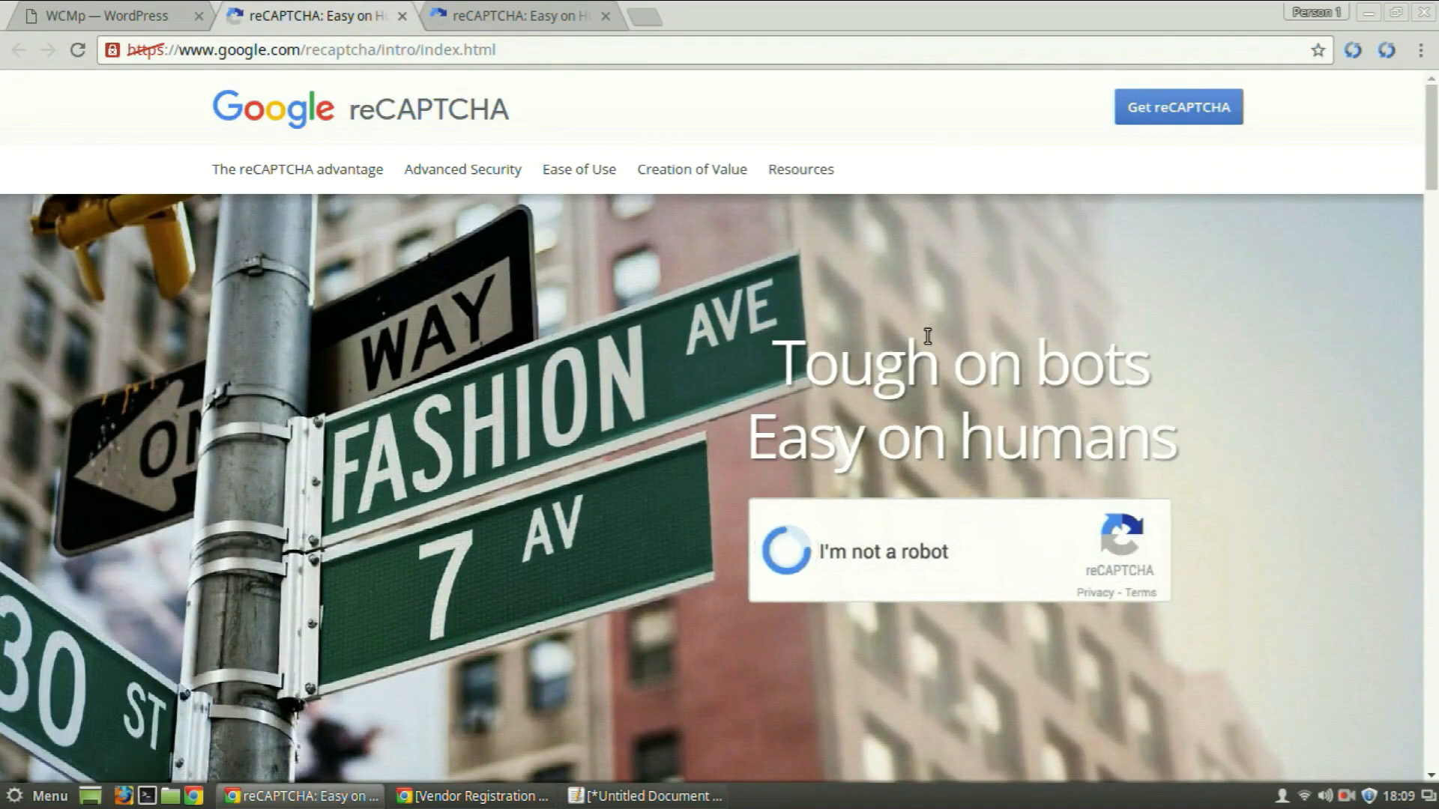
click(1179, 106)
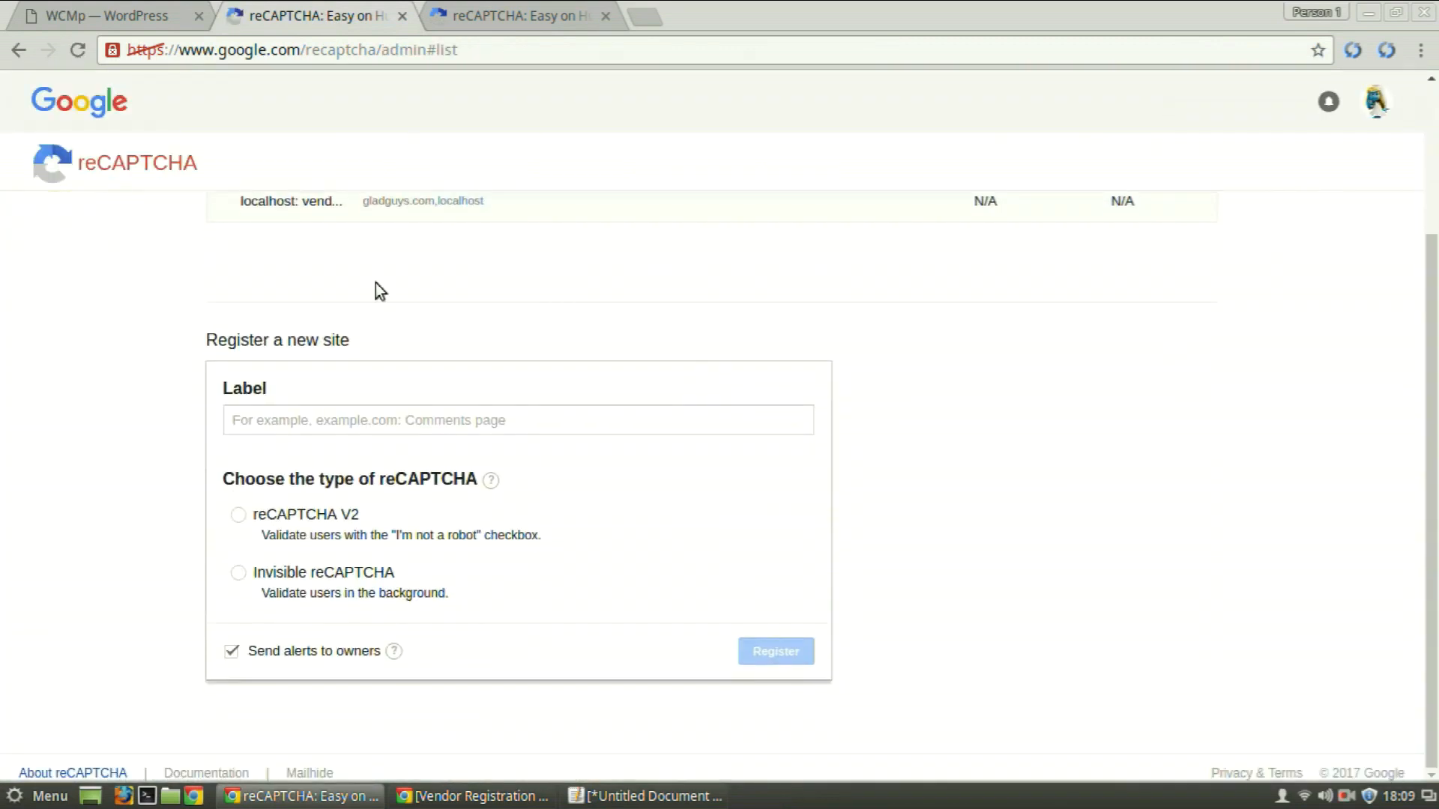
mouse_move(436, 380)
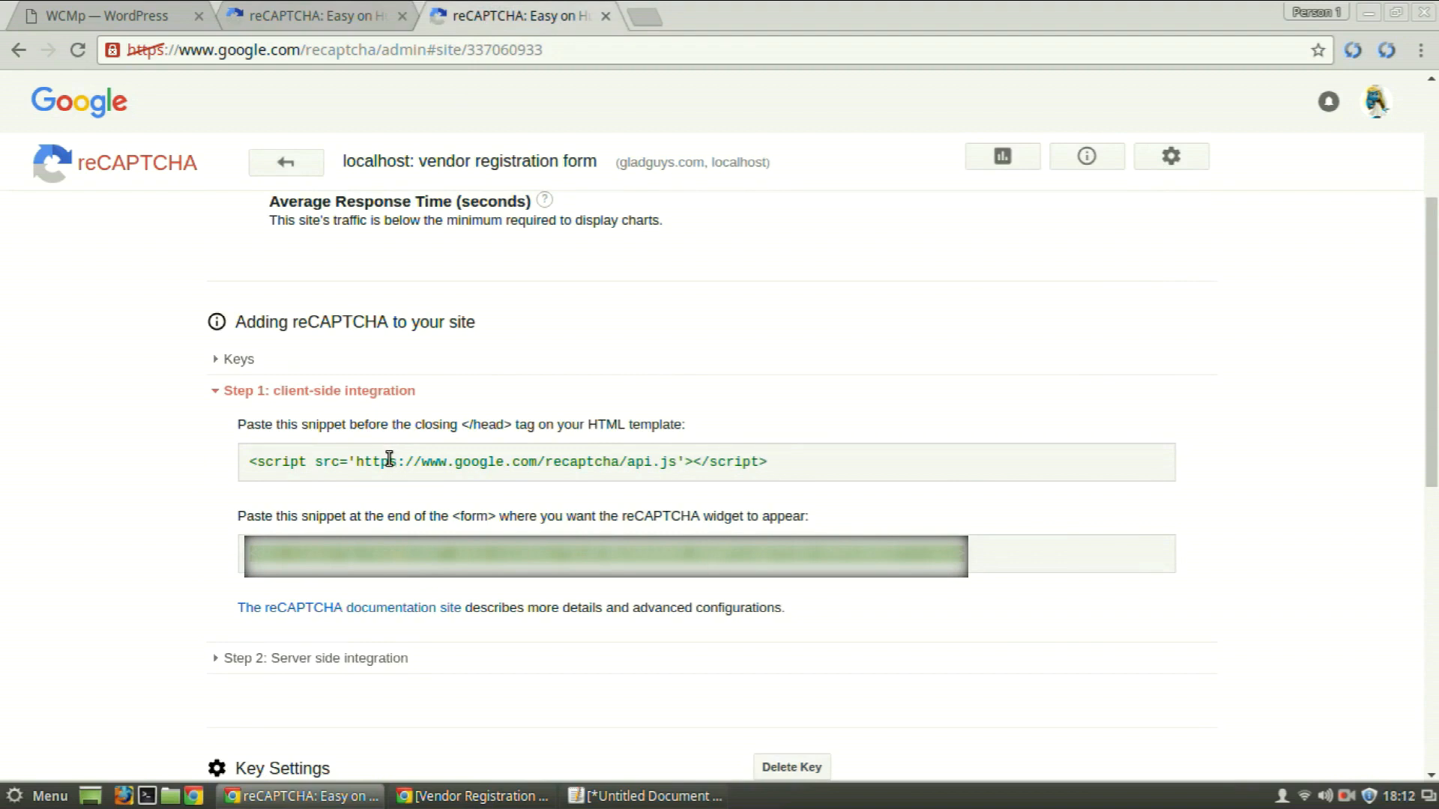
click(110, 16)
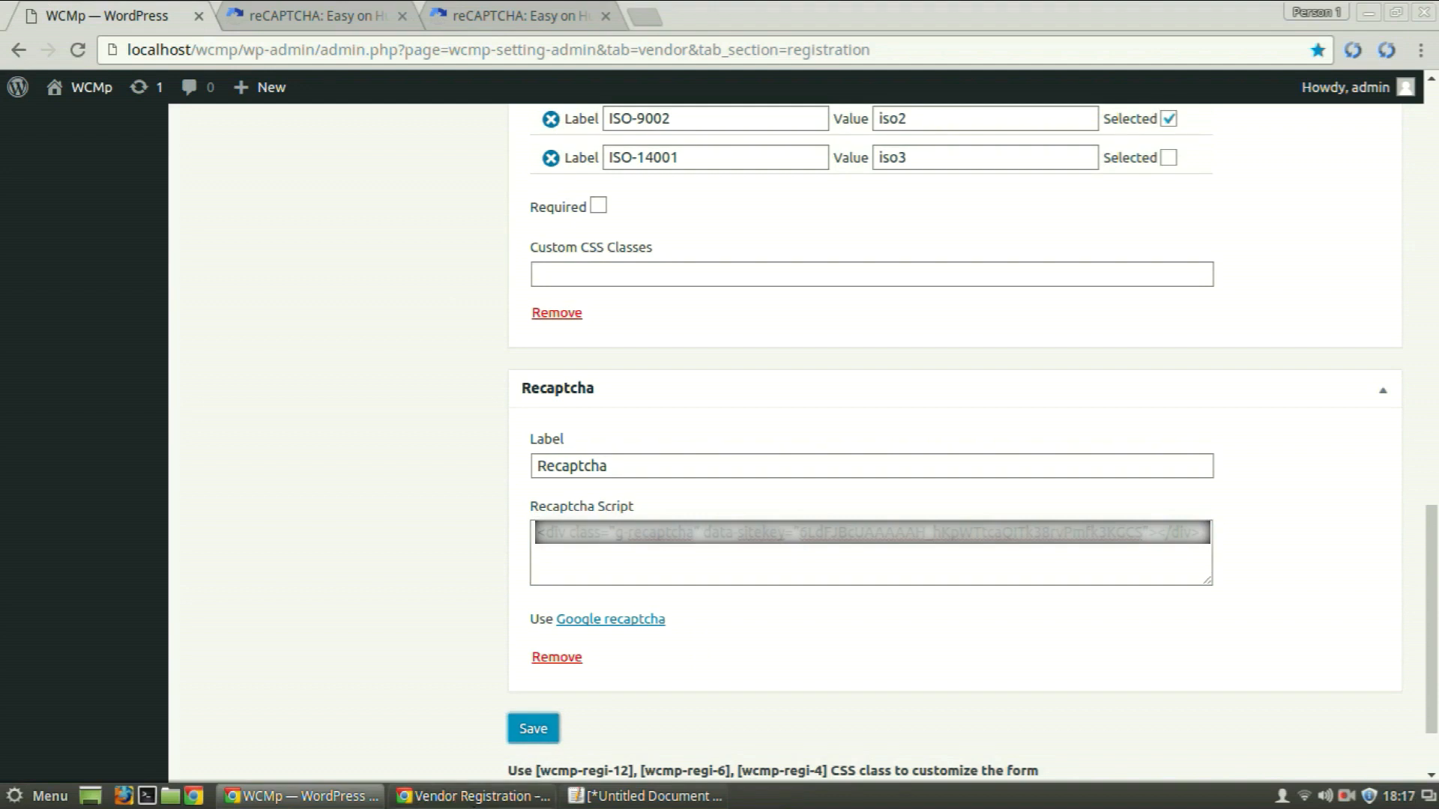
click(474, 796)
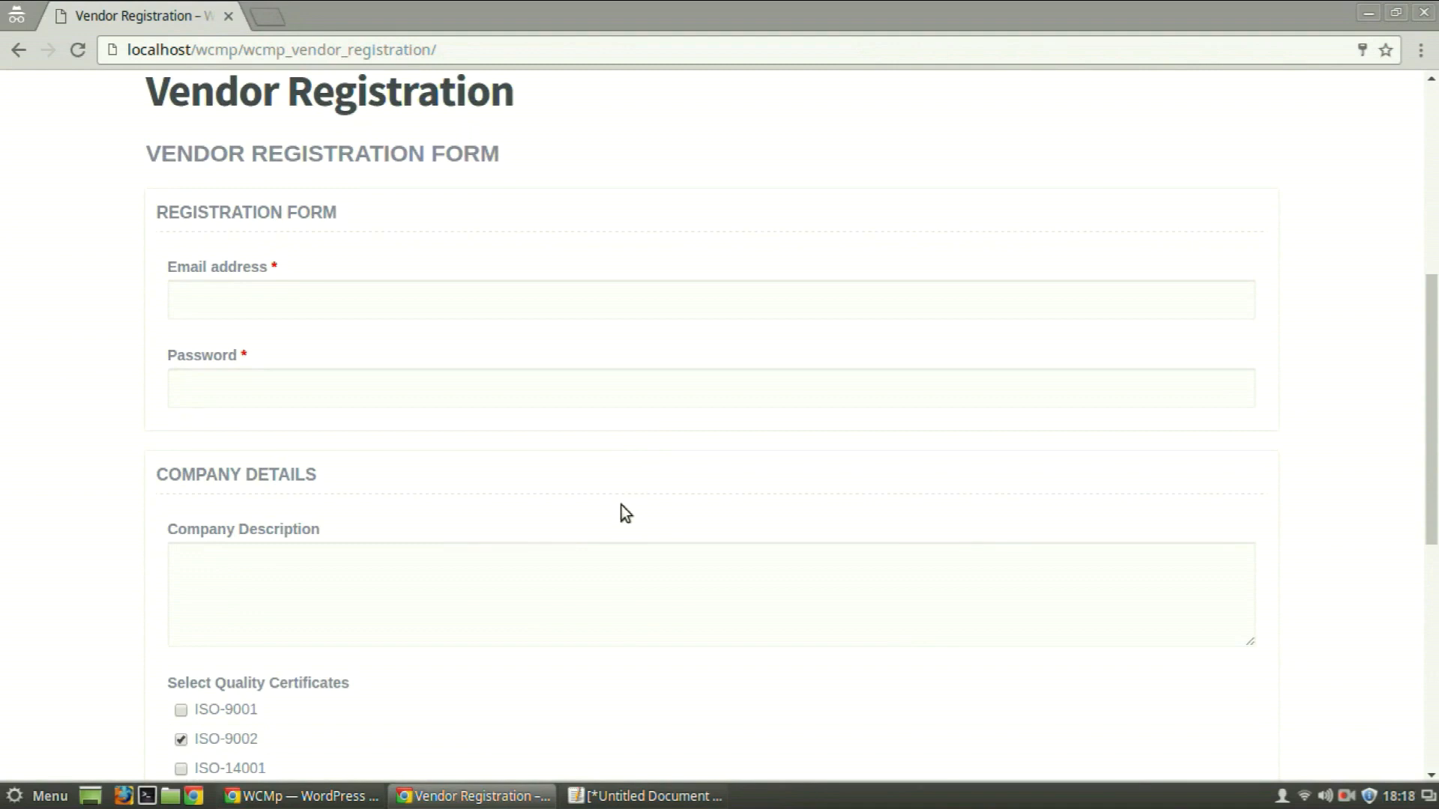
mouse_move(437, 334)
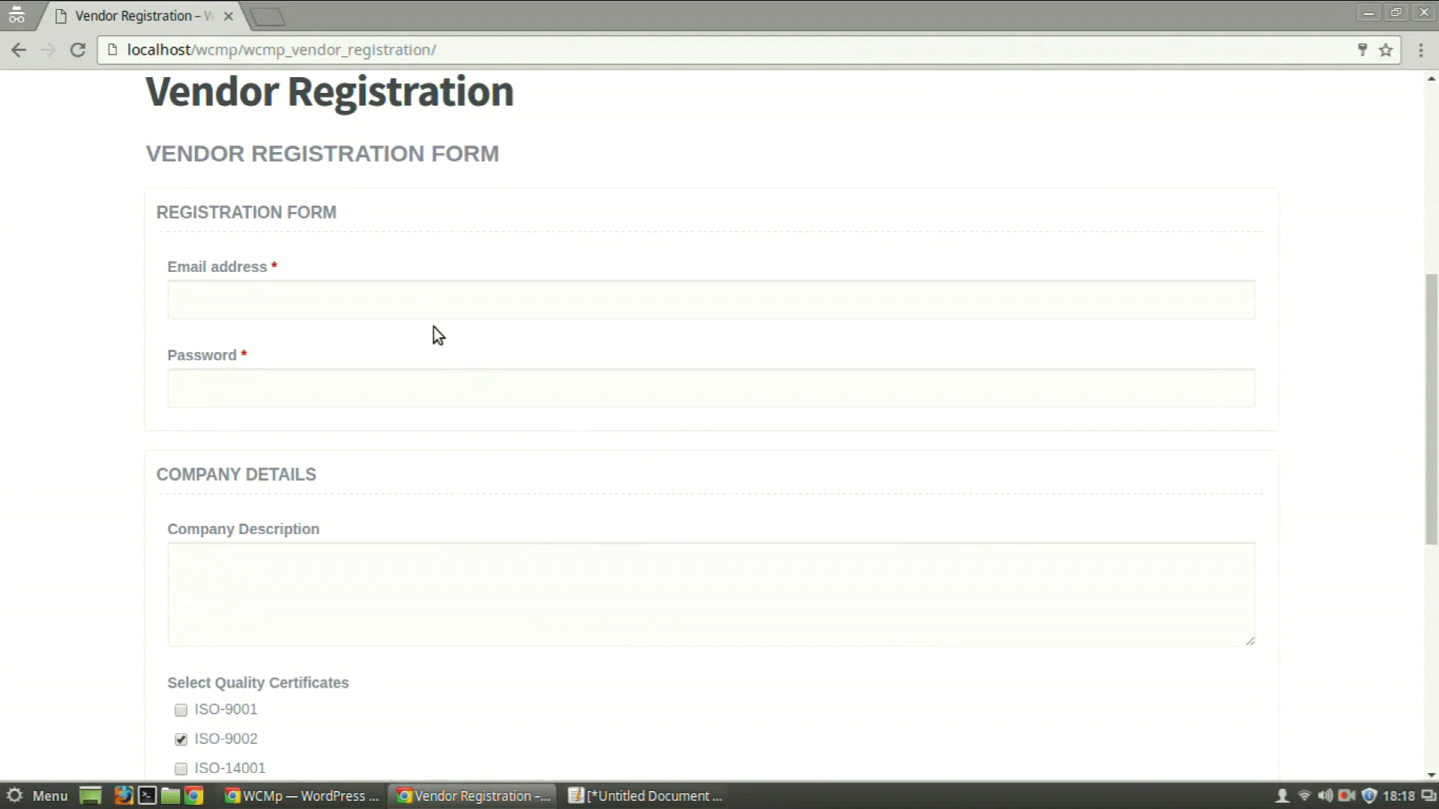
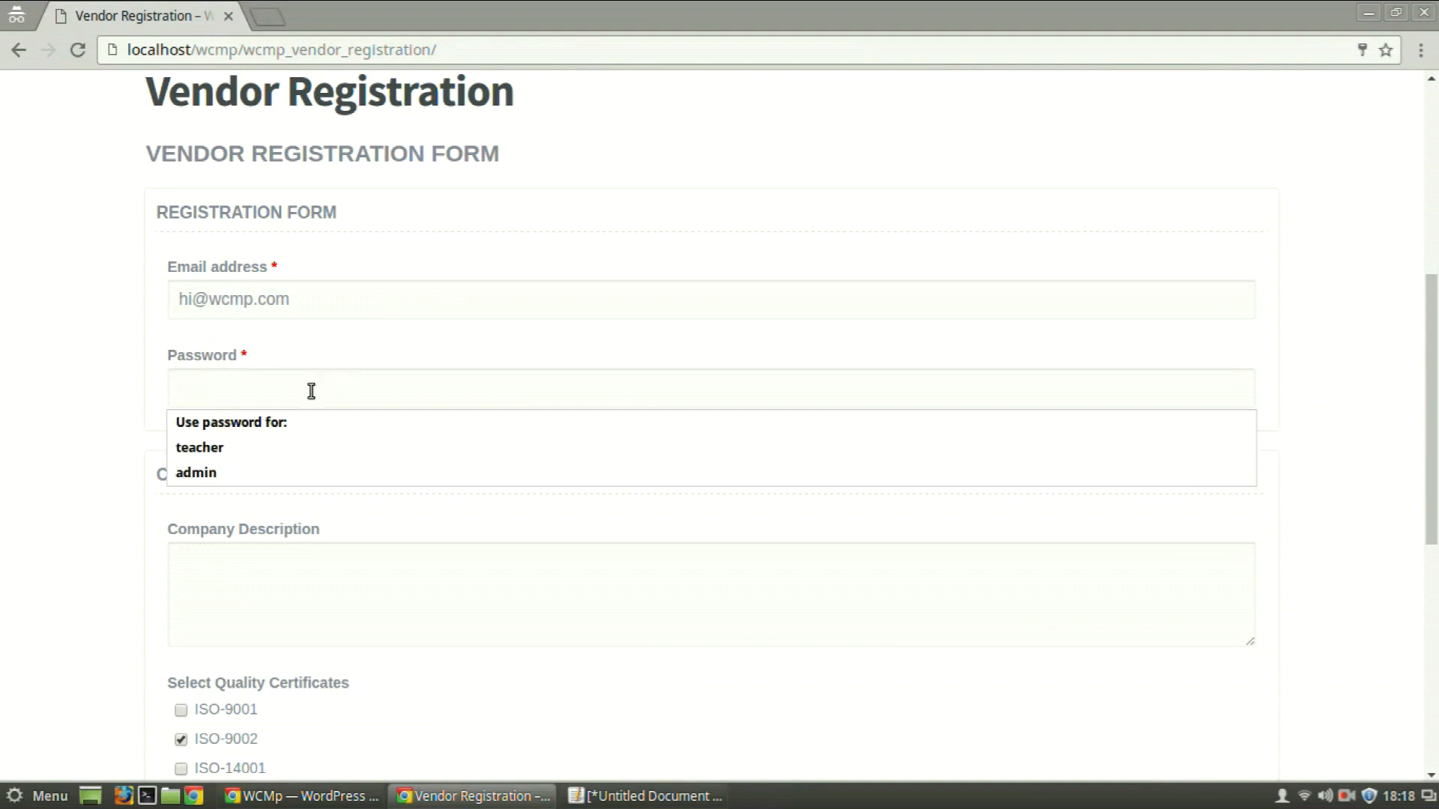
- Fill in email, password and company description, tick the certificates, and start the robot check
text(password)
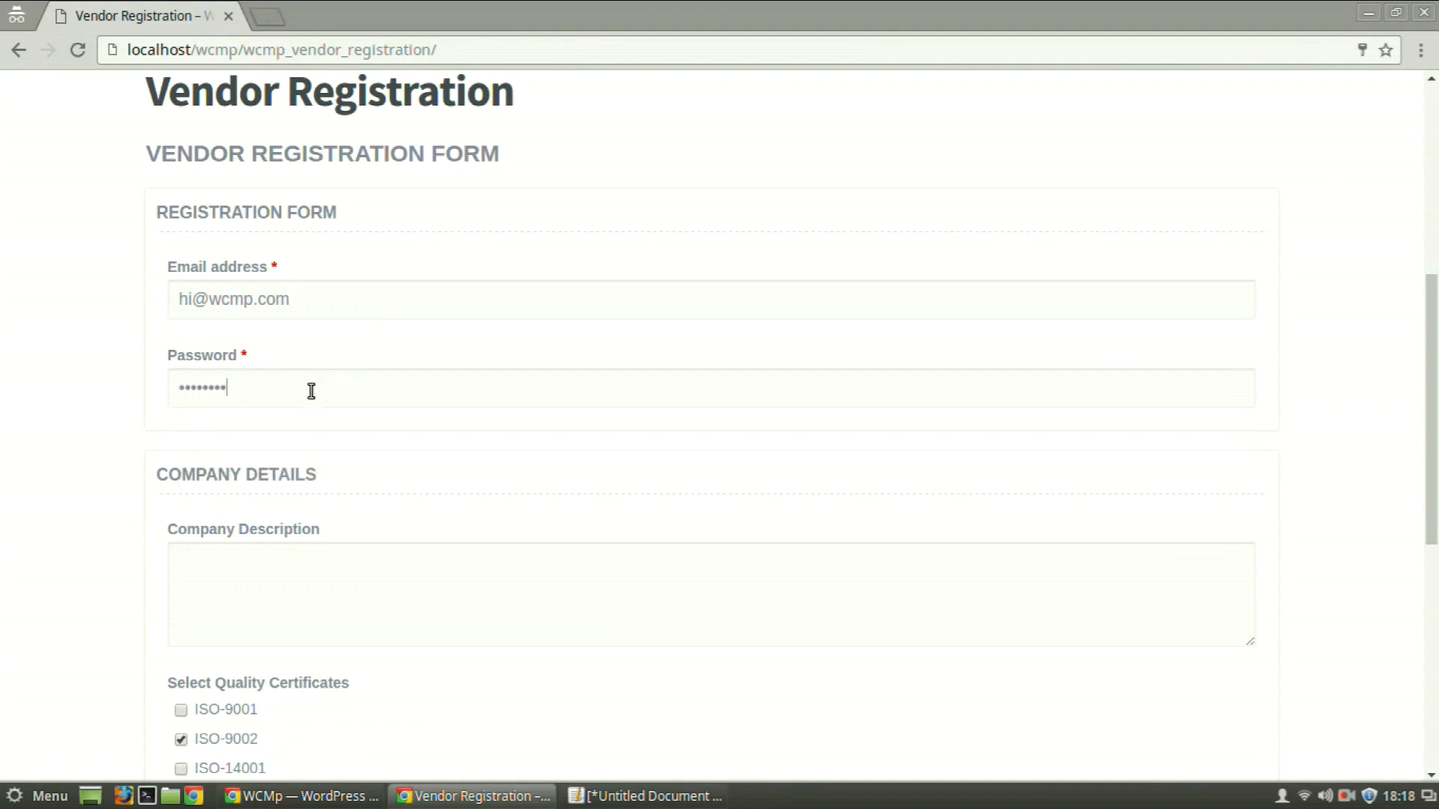
scroll(down, 3)
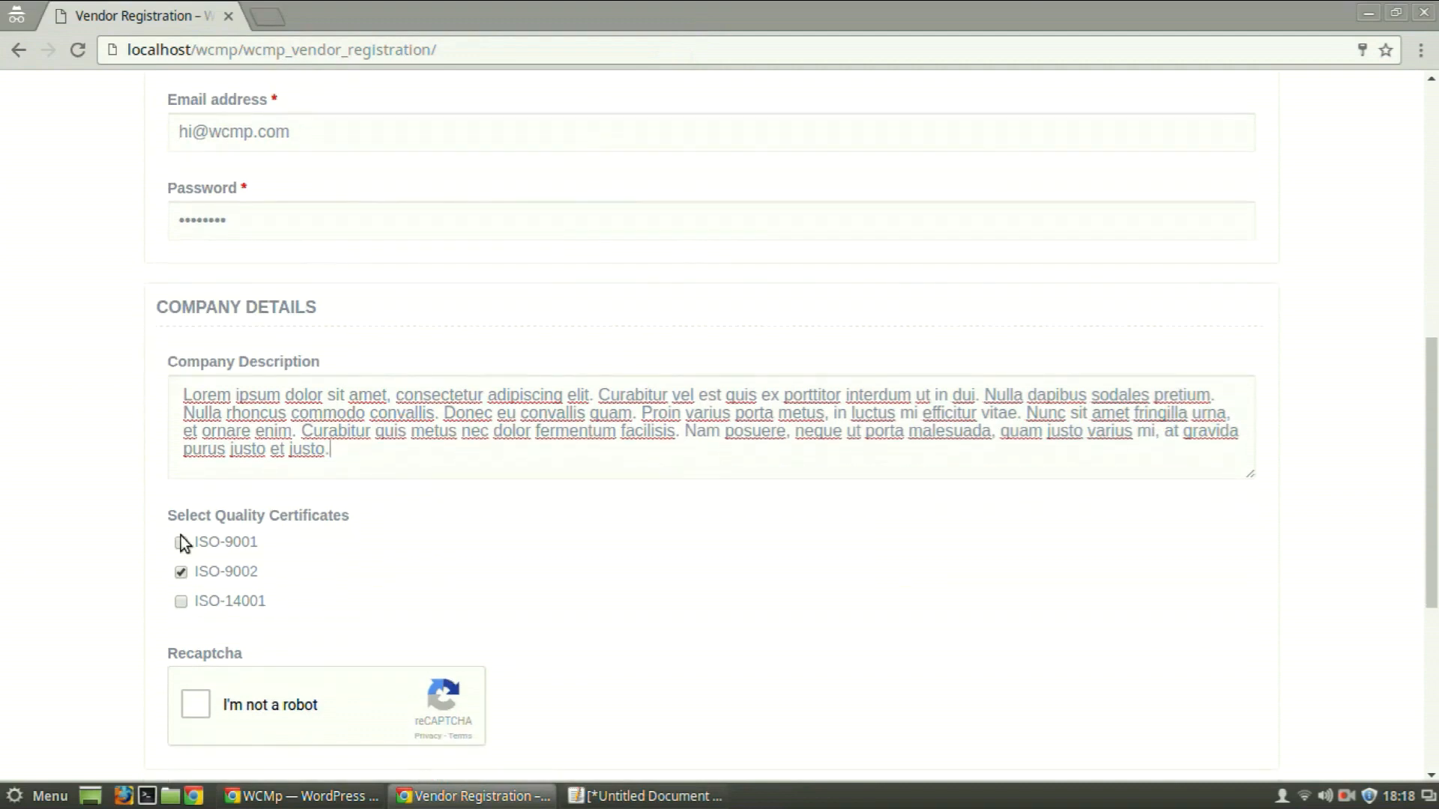
click(181, 601)
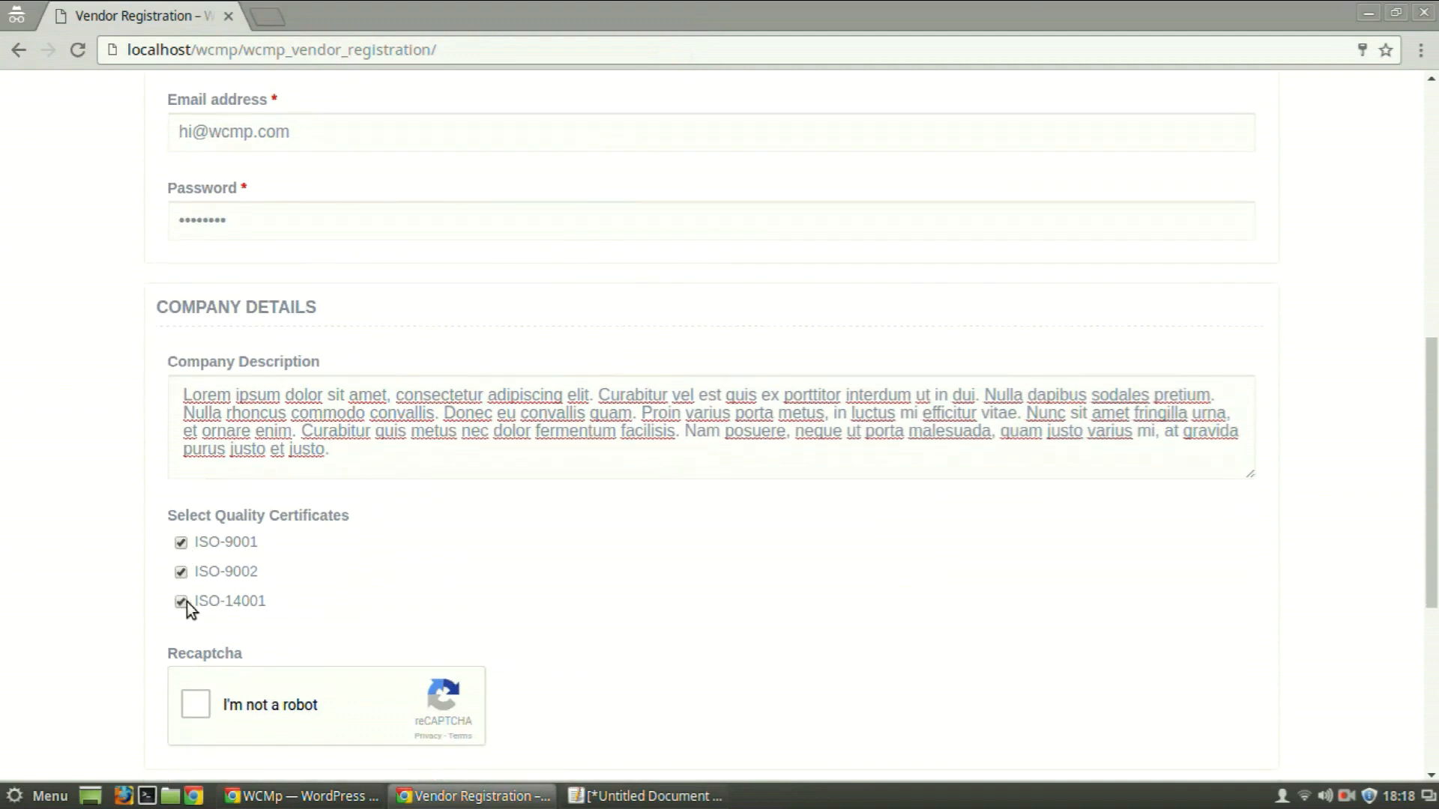
scroll(down, 3)
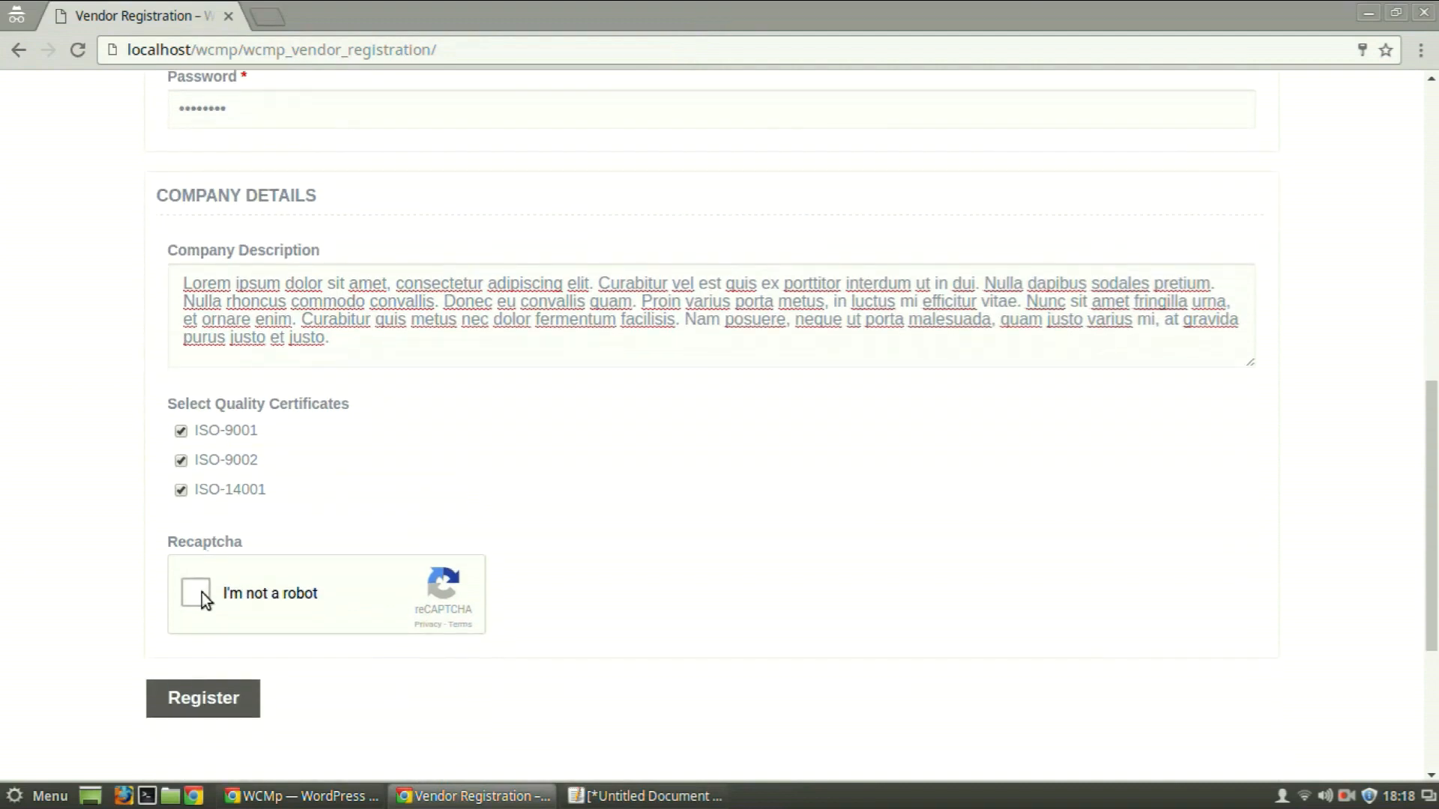
click(195, 592)
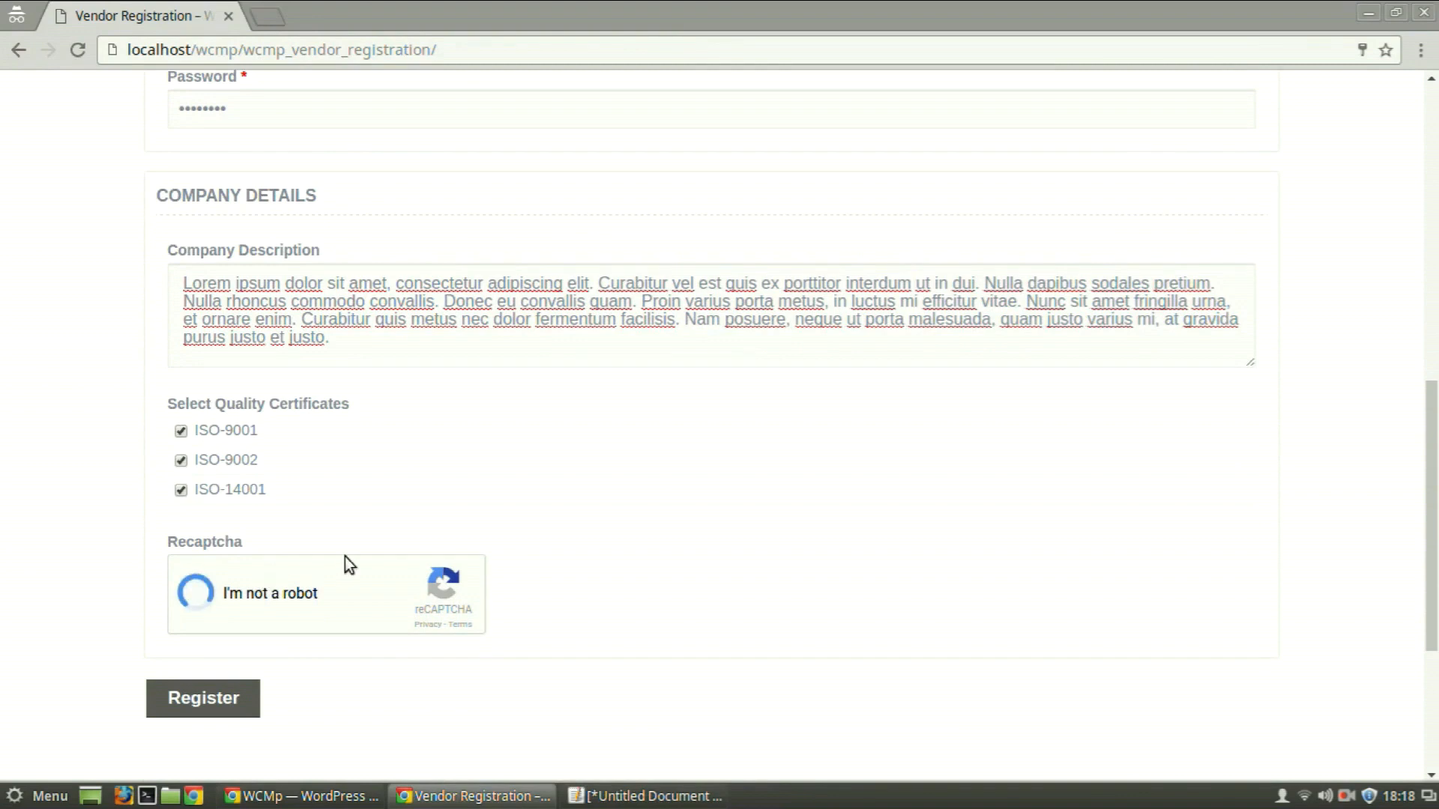
- Select the mountain images, verify the challenge, and register the vendor application
click(195, 593)
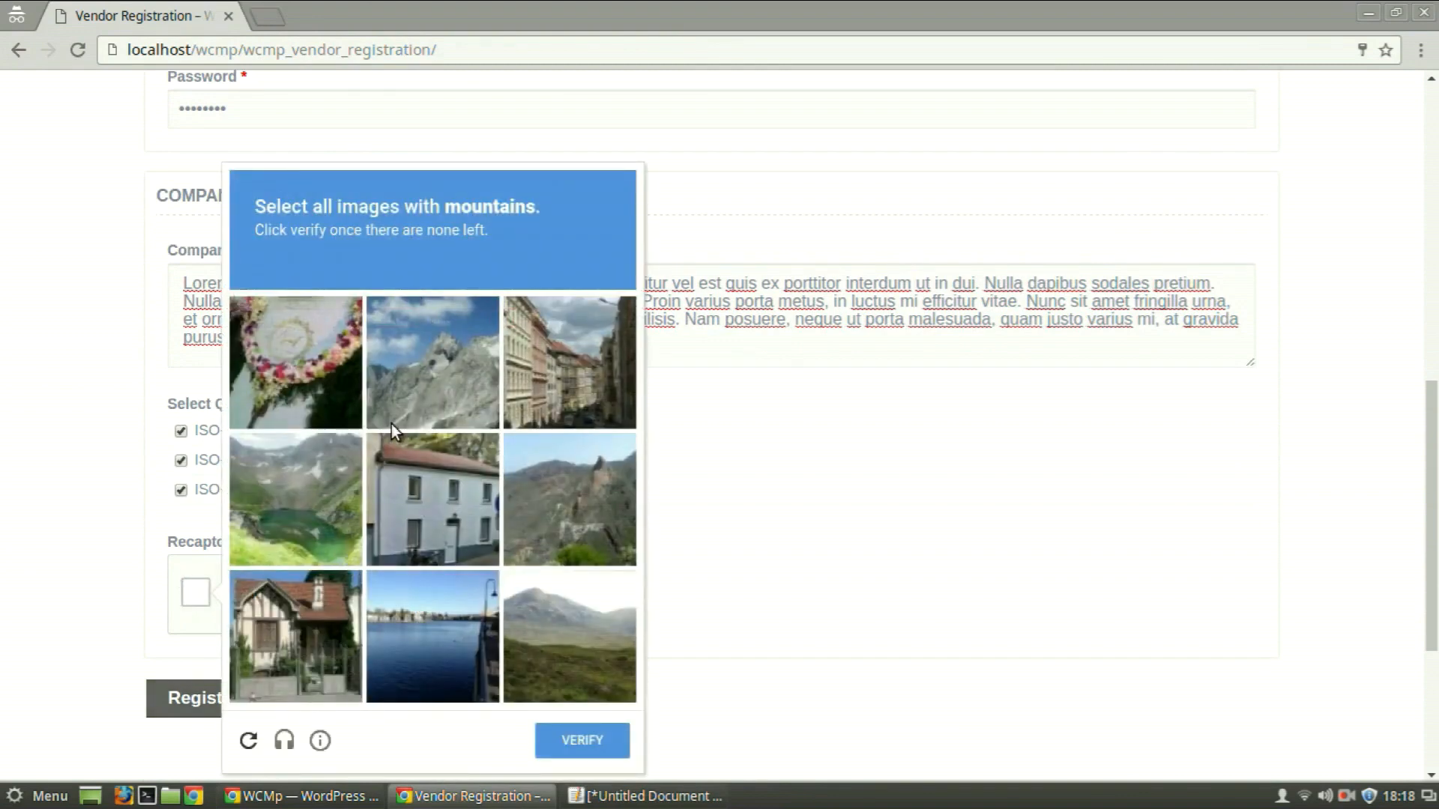
click(295, 498)
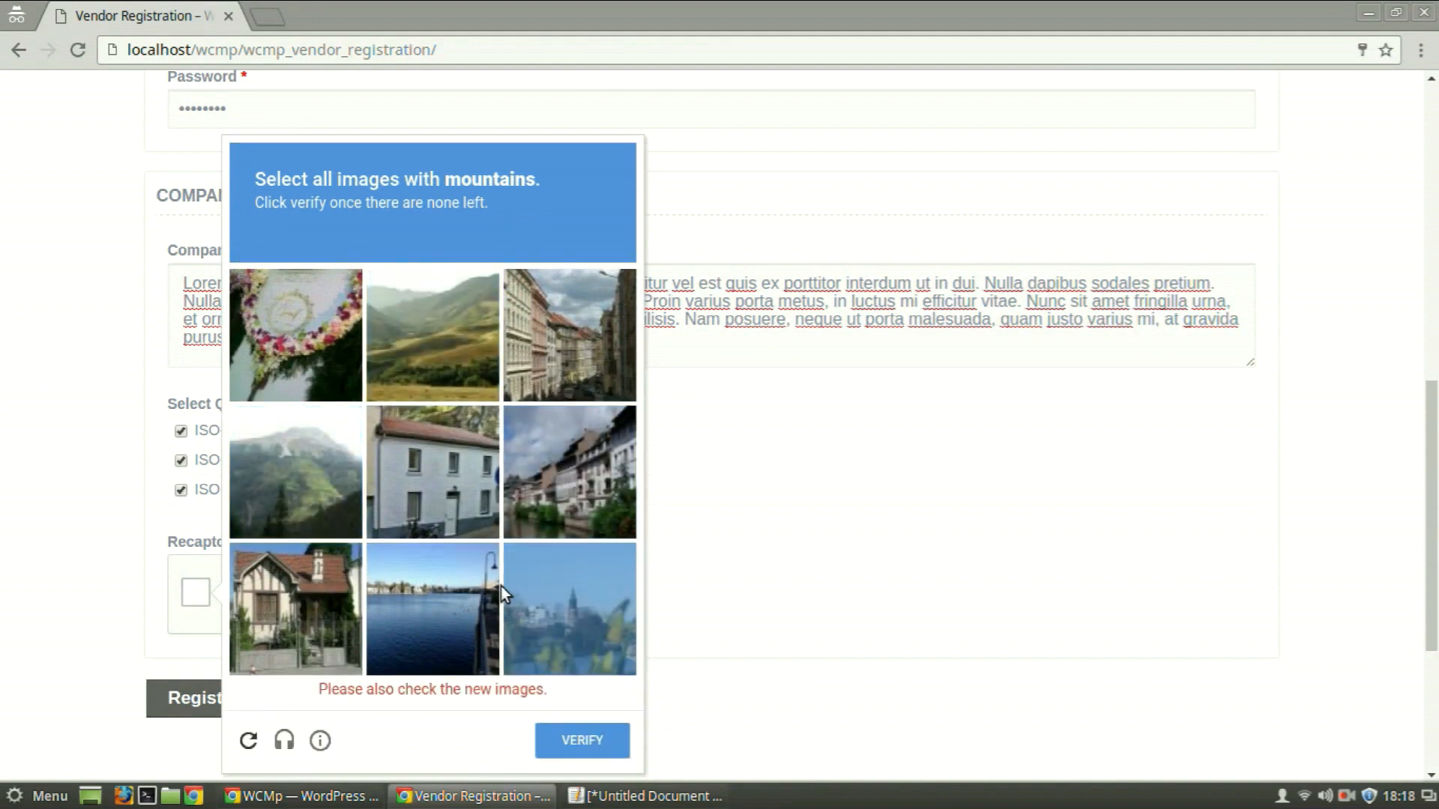
click(295, 471)
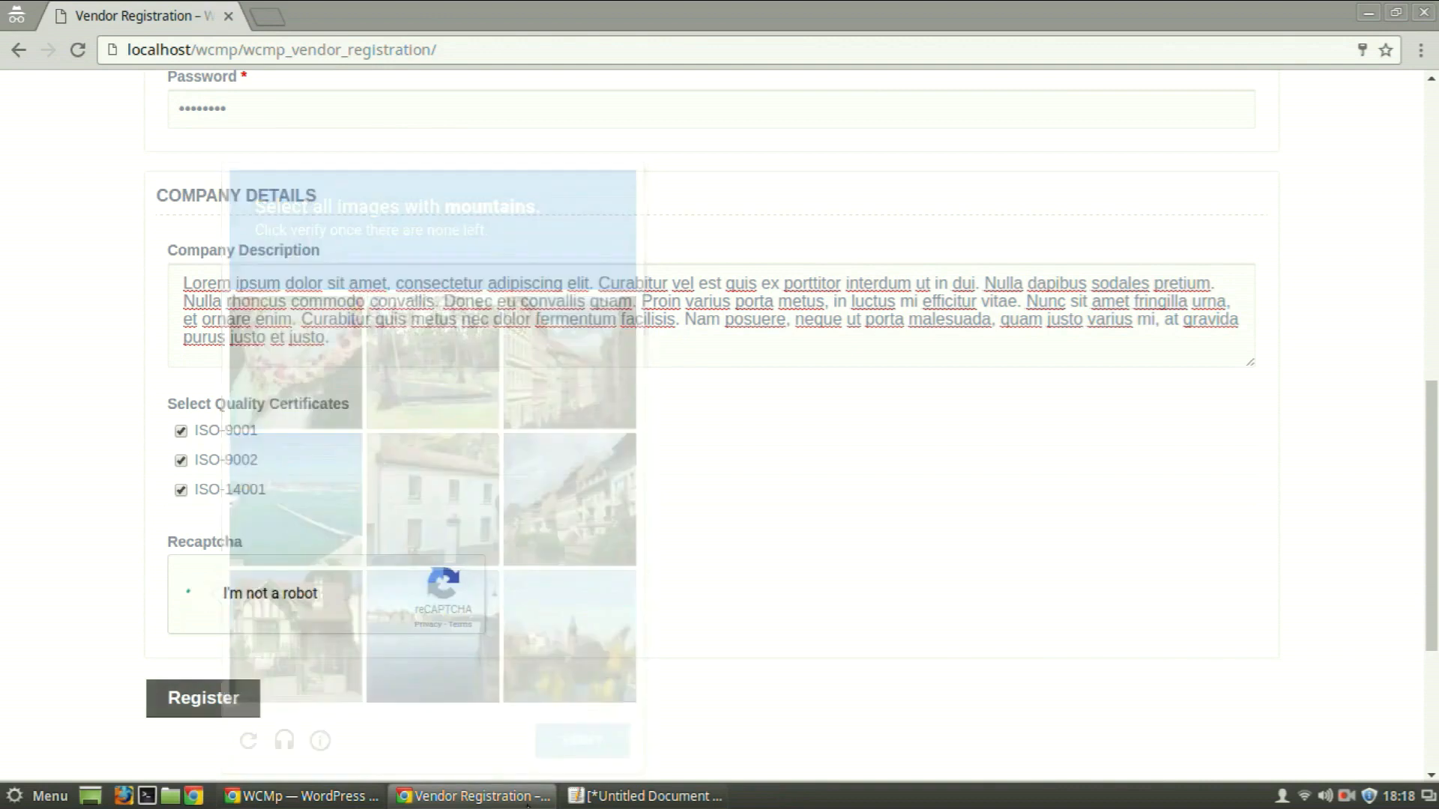
click(188, 593)
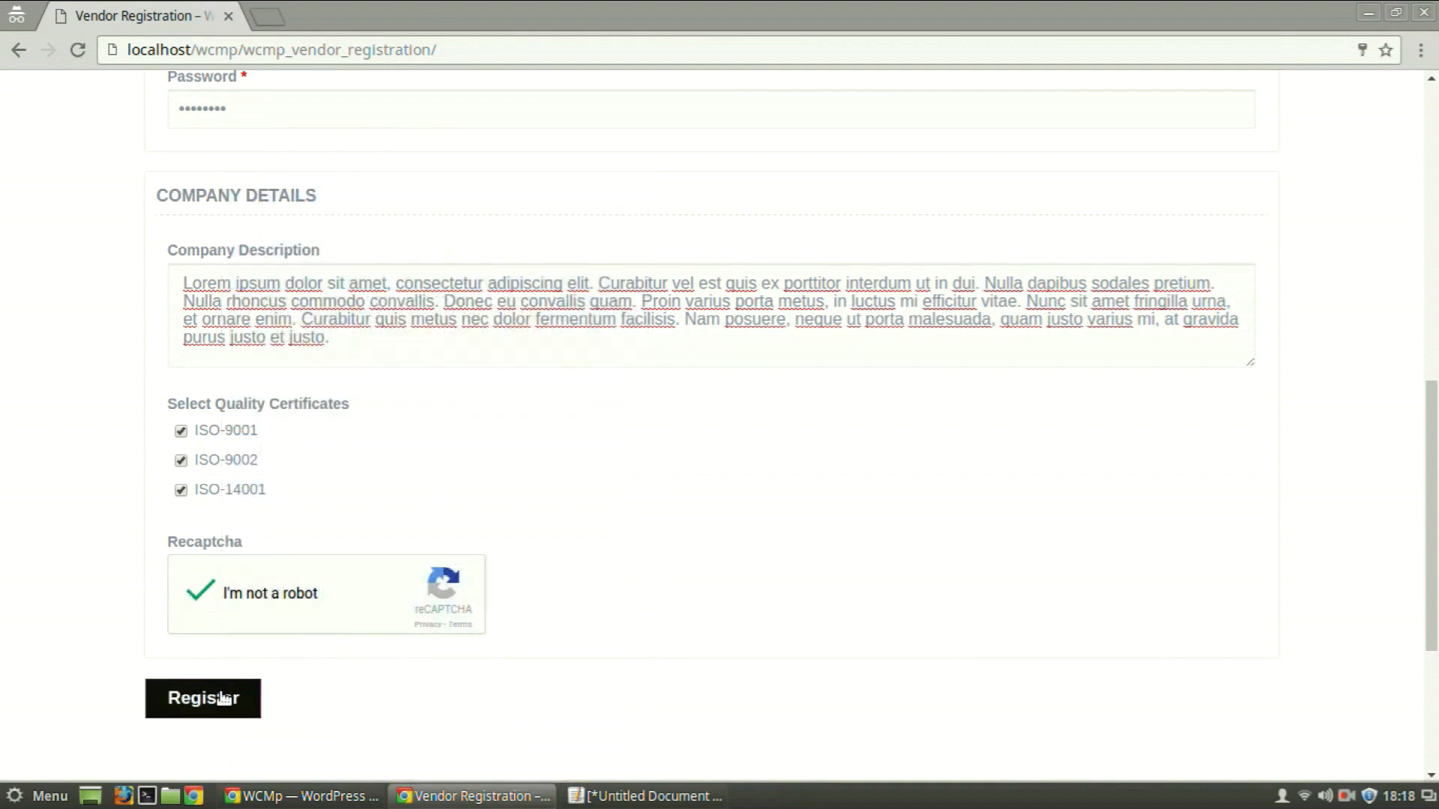
click(203, 697)
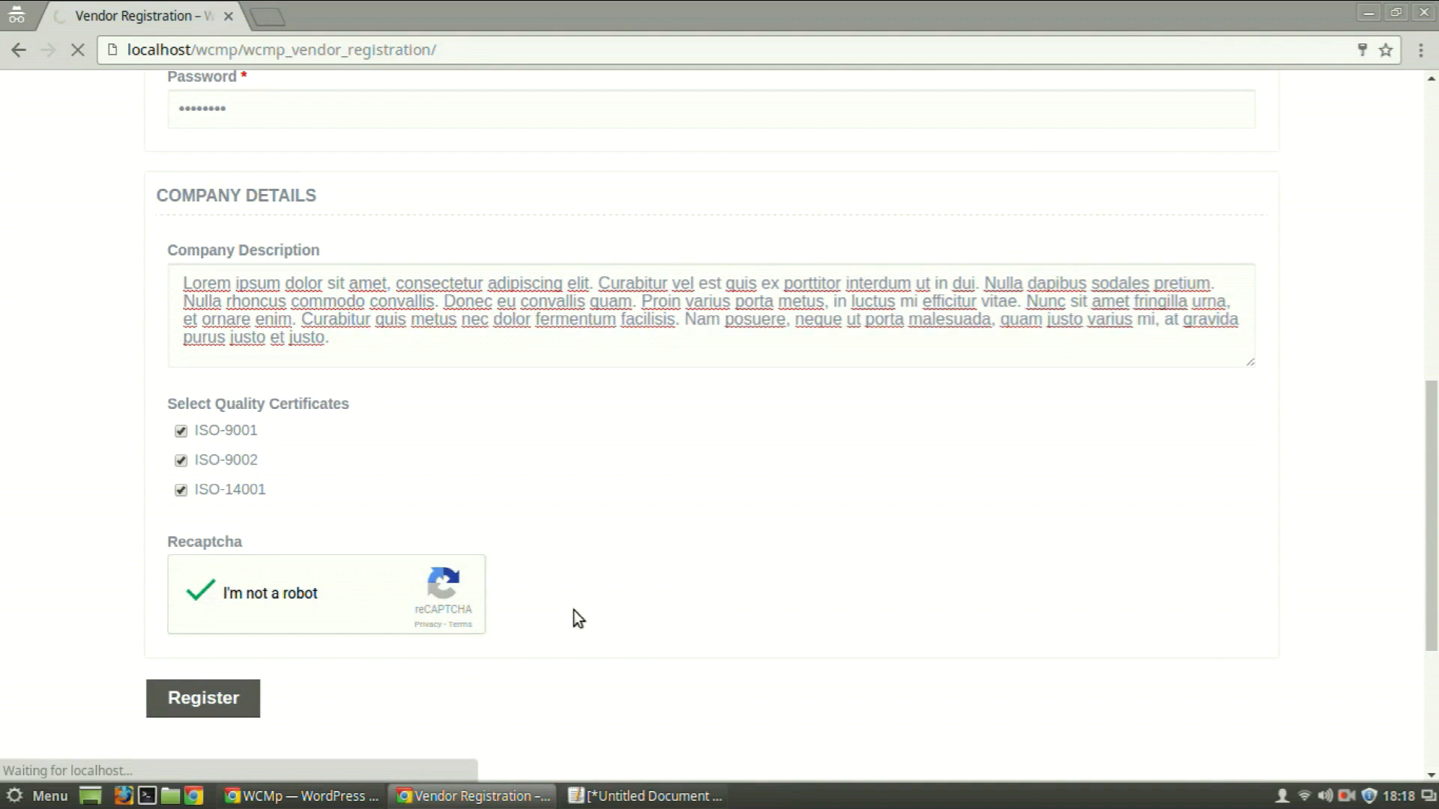
click(204, 698)
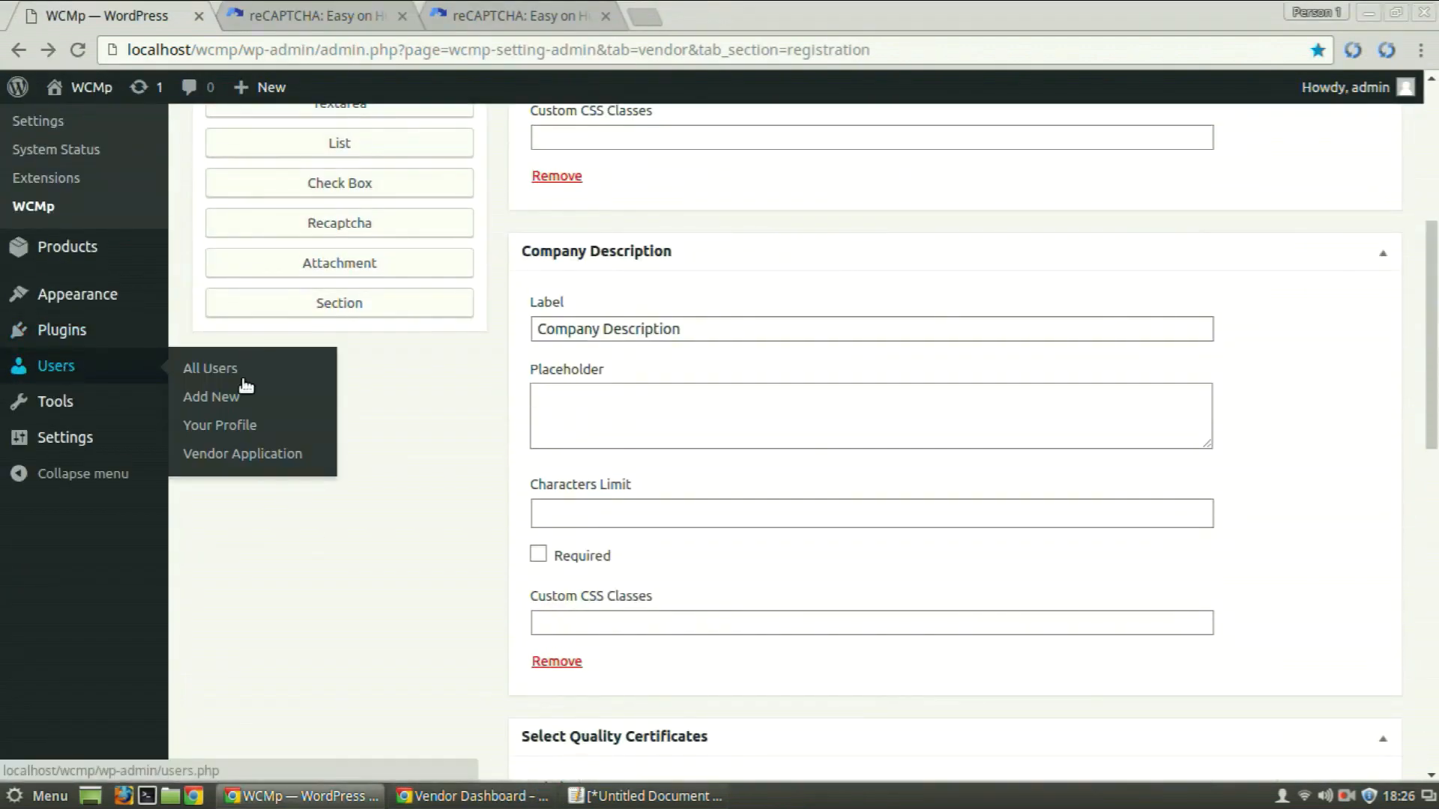
- Open Users > Vendor Application and view the newly submitted application
click(242, 454)
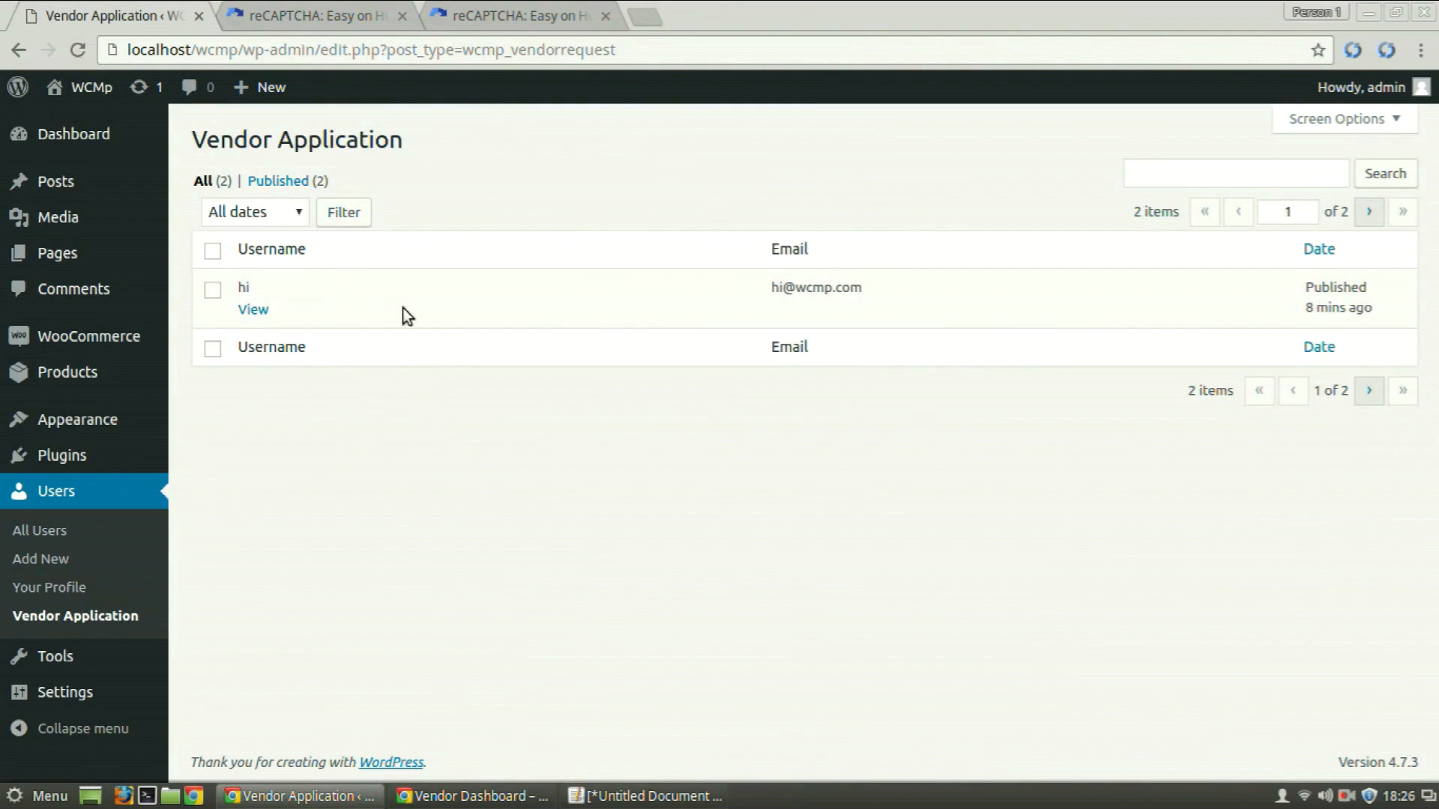
click(253, 310)
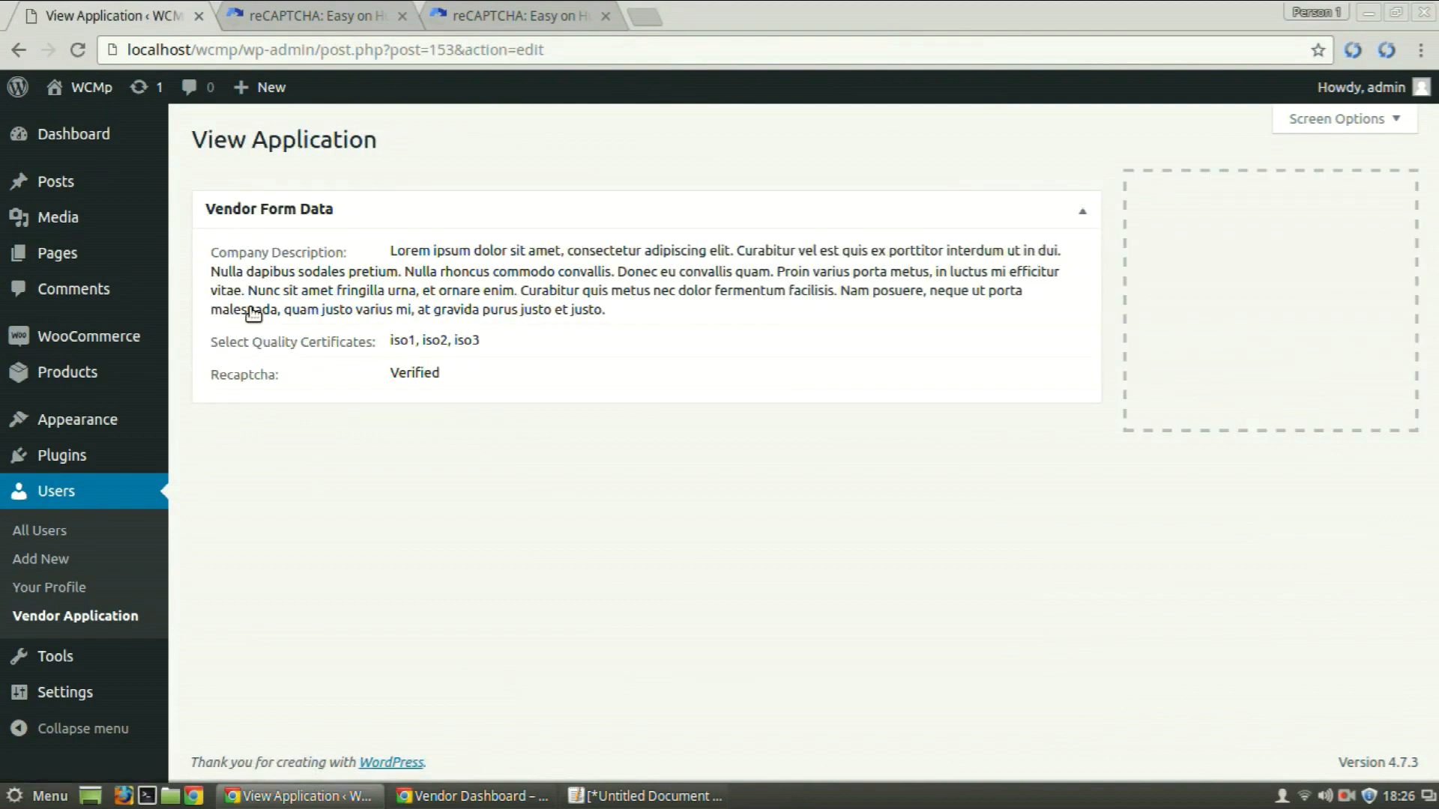
mouse_move(751, 331)
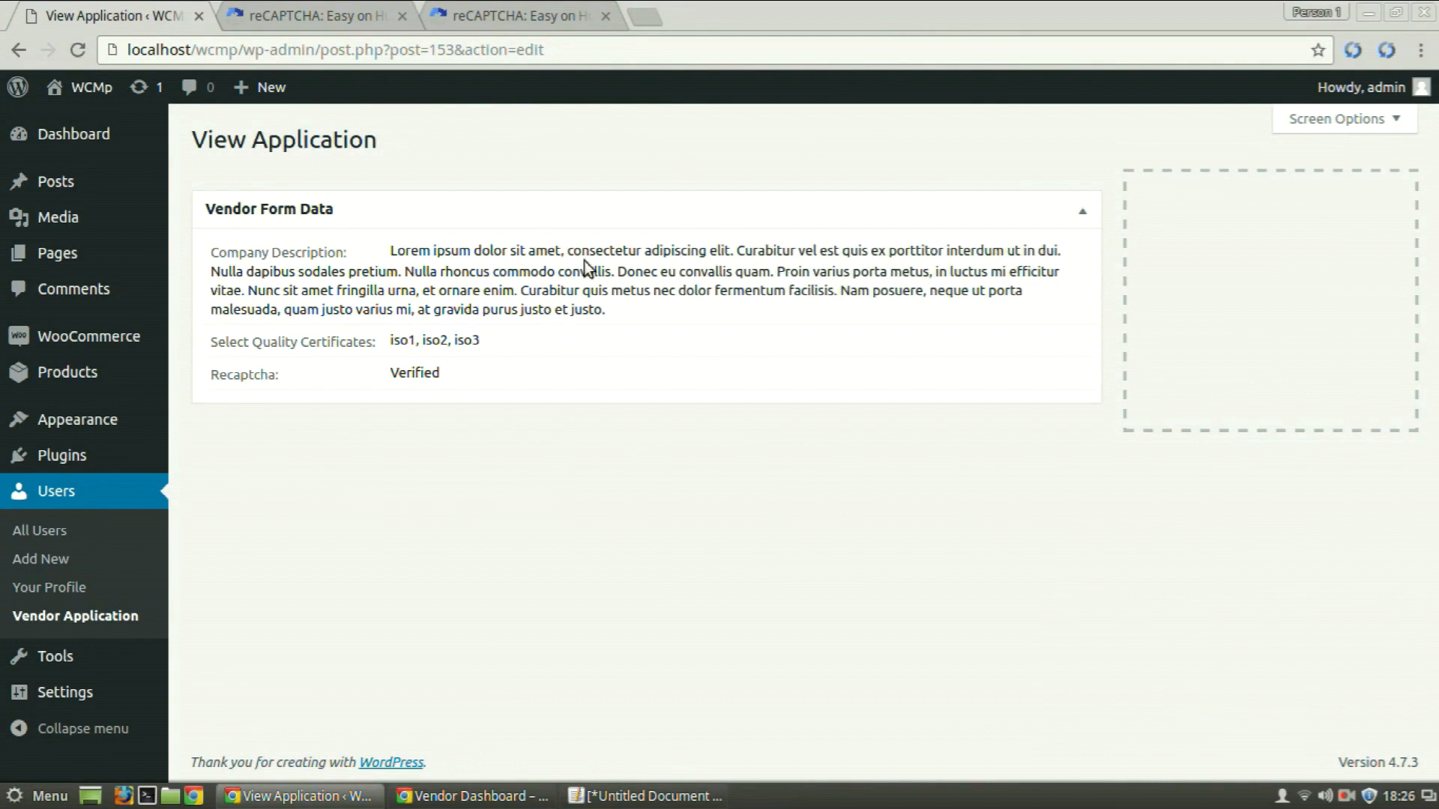
mouse_move(581, 266)
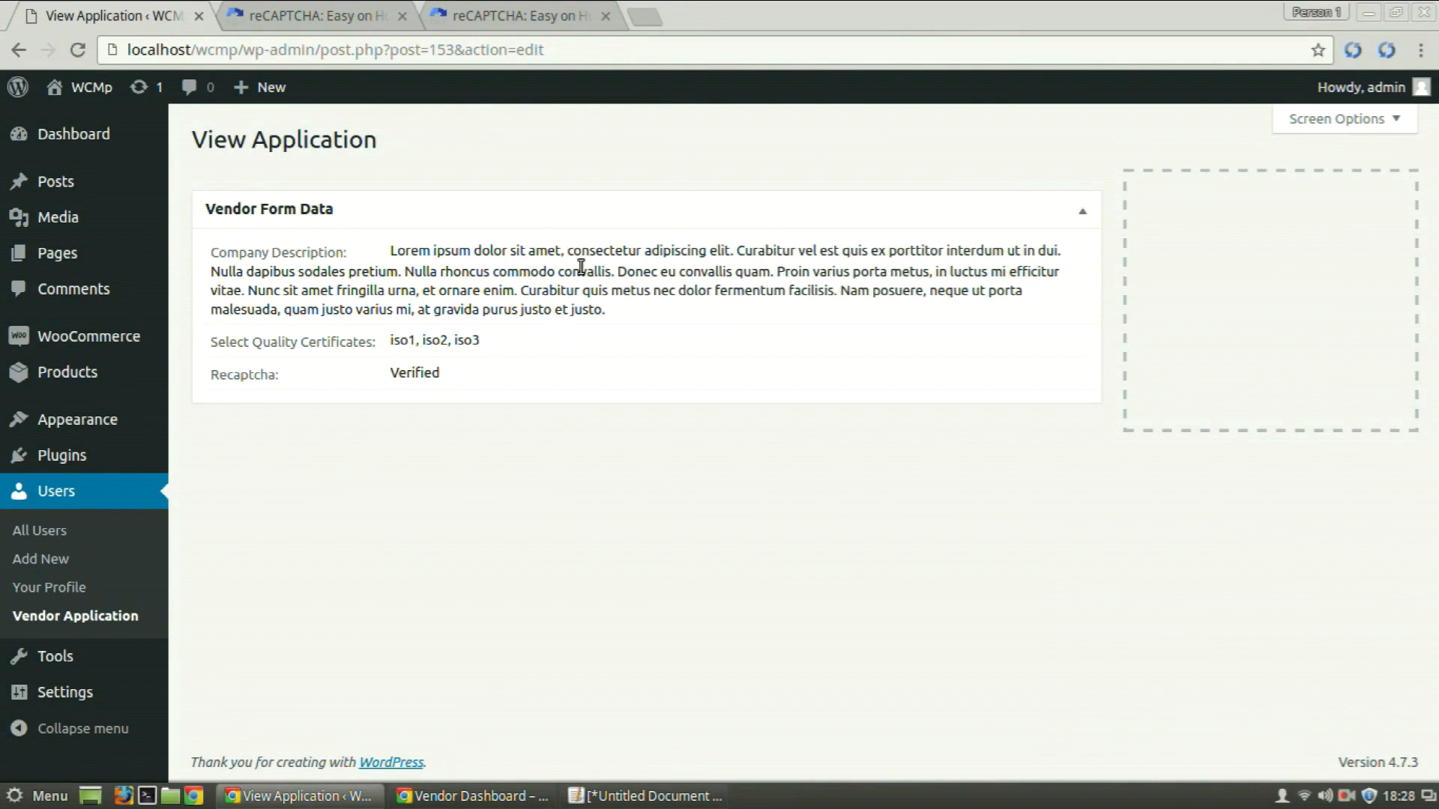